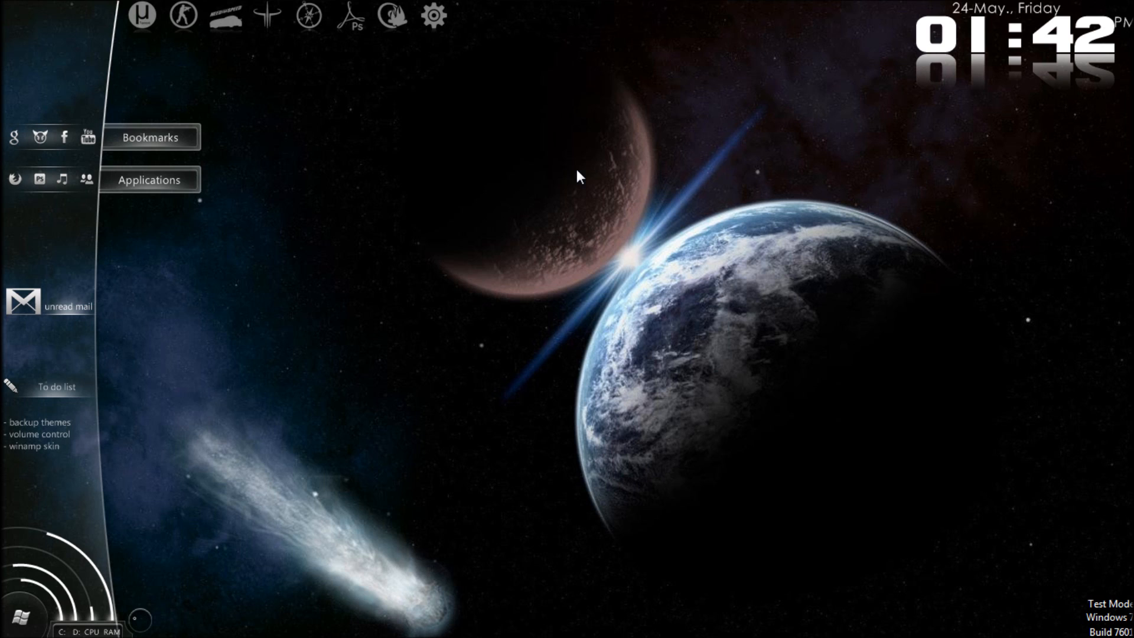
pyautogui.moveTo(436, 203)
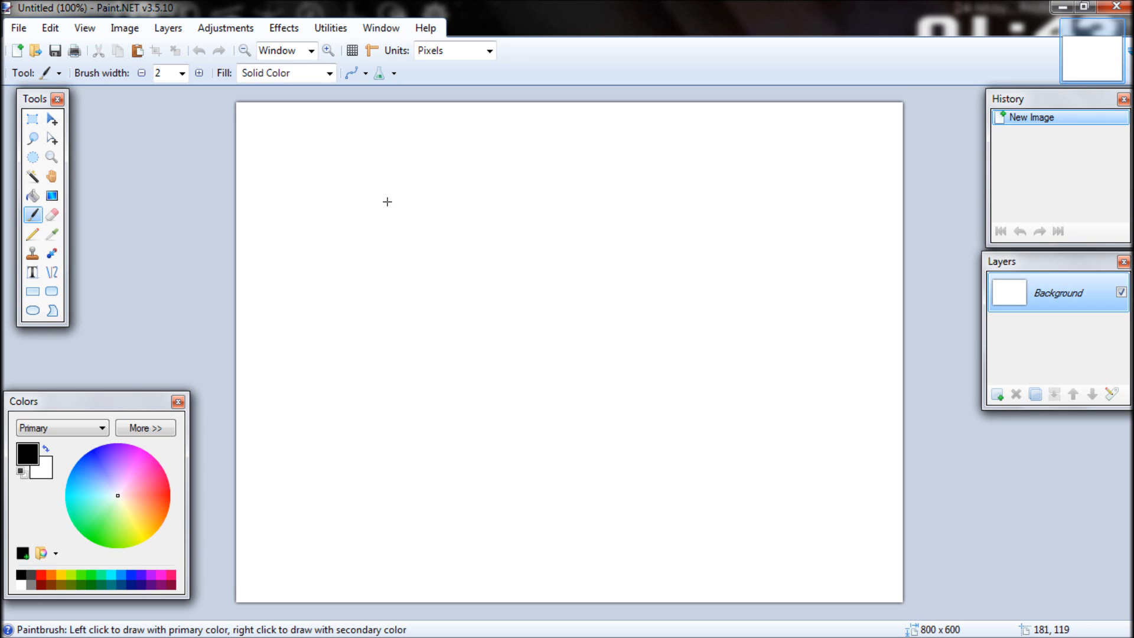
pyautogui.moveTo(244, 106)
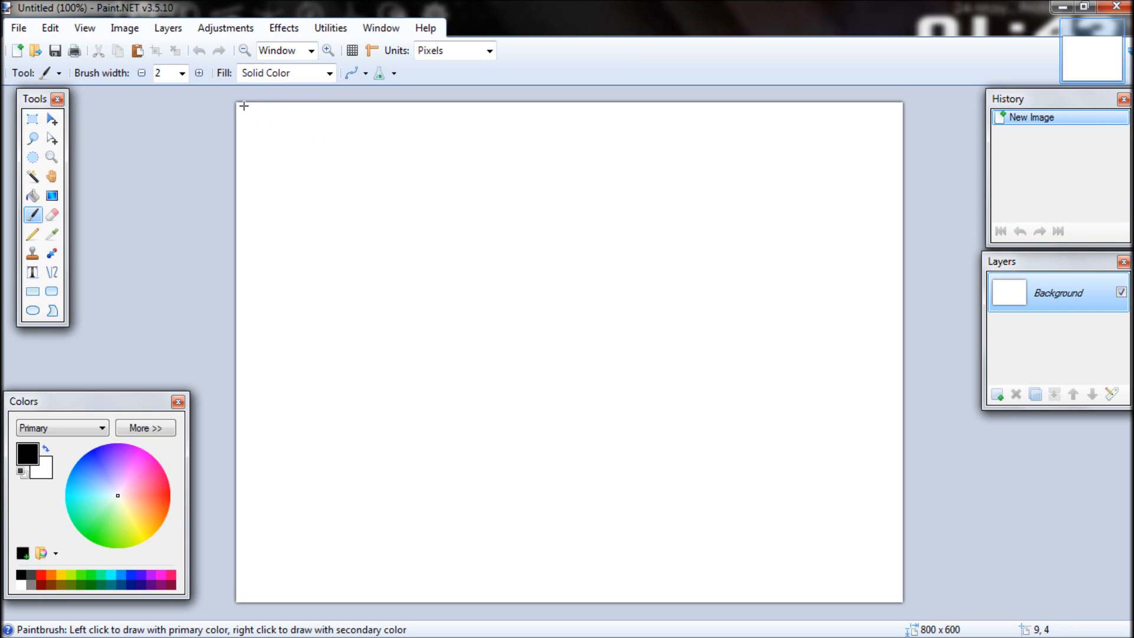
pyautogui.moveTo(6, 26)
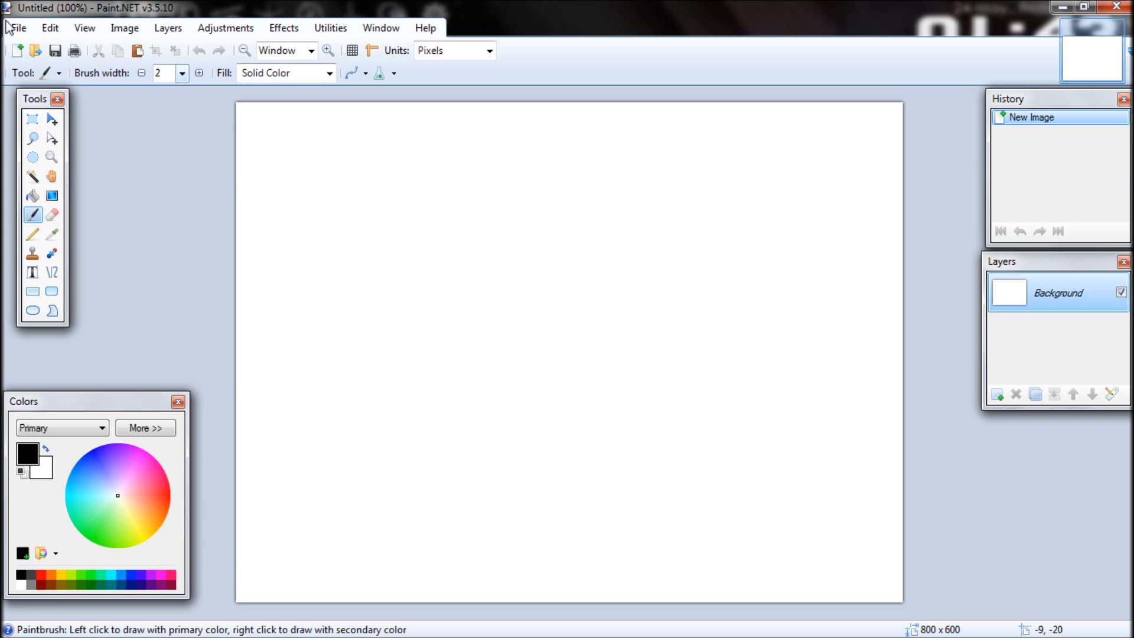
pyautogui.moveTo(252, 216)
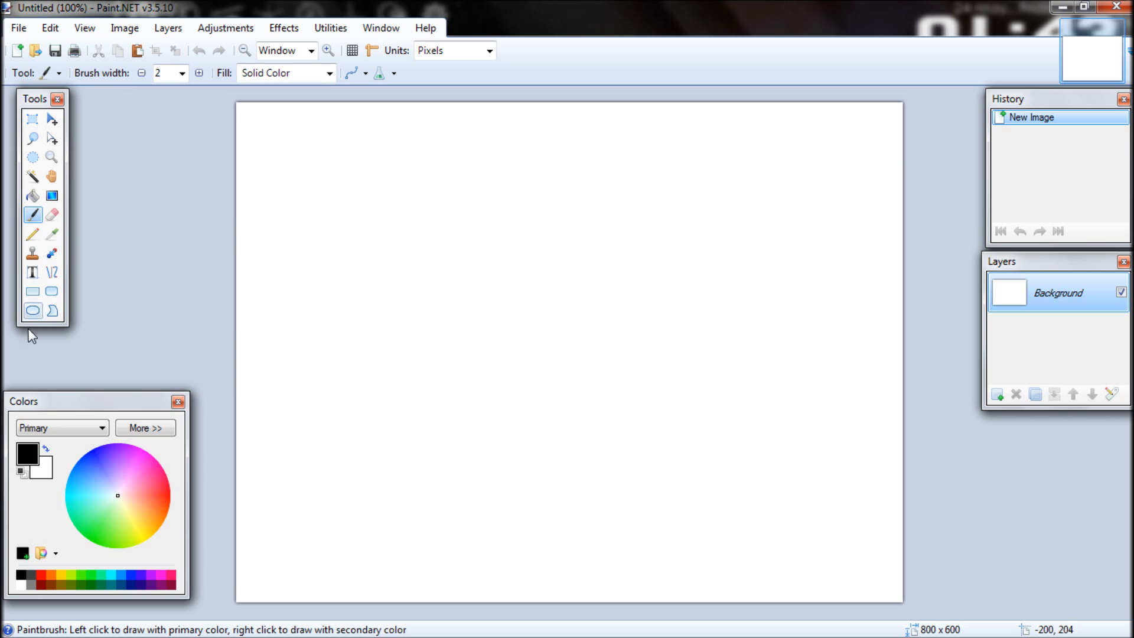
# Write 'Yo' in black Arial at size 108 and move it near the canvas centre.
pyautogui.click(33, 273)
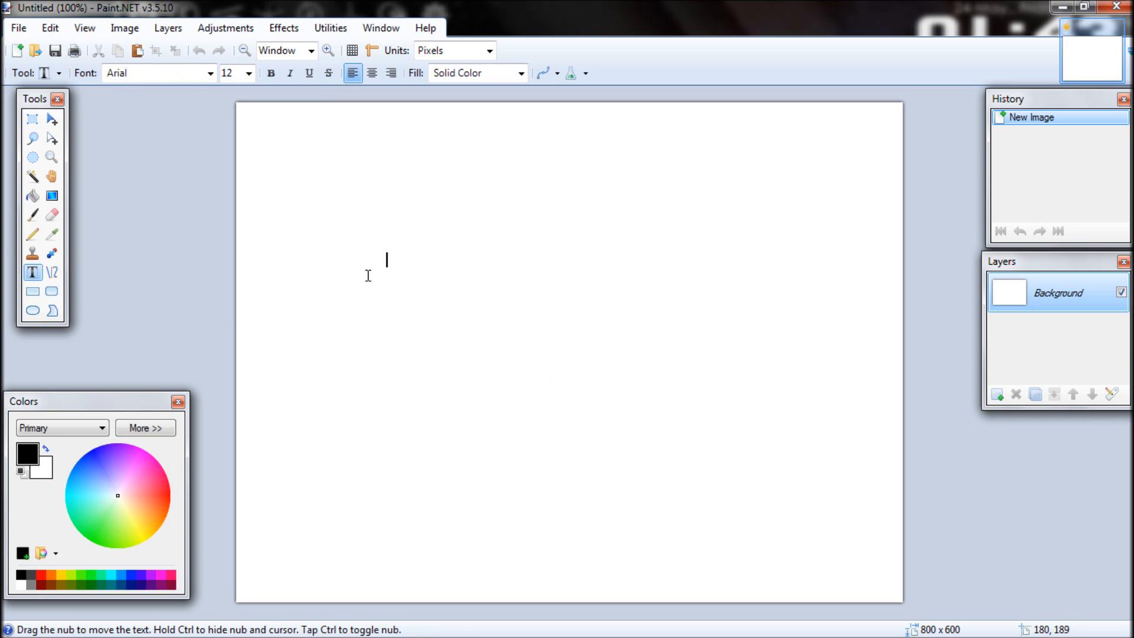
pyautogui.click(249, 72)
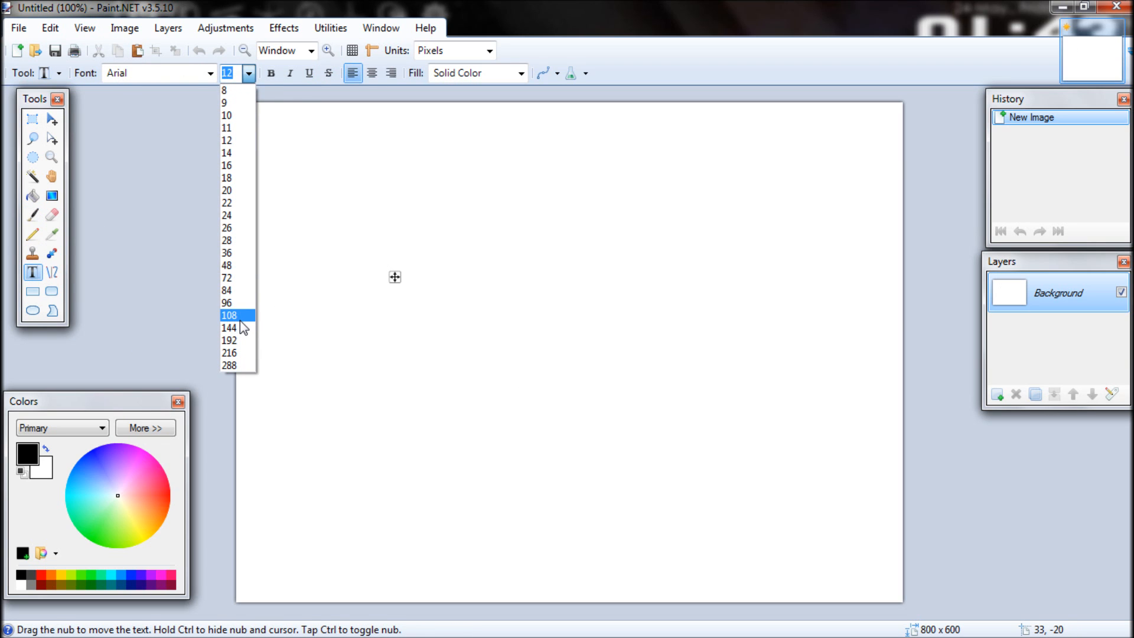
pyautogui.click(229, 315)
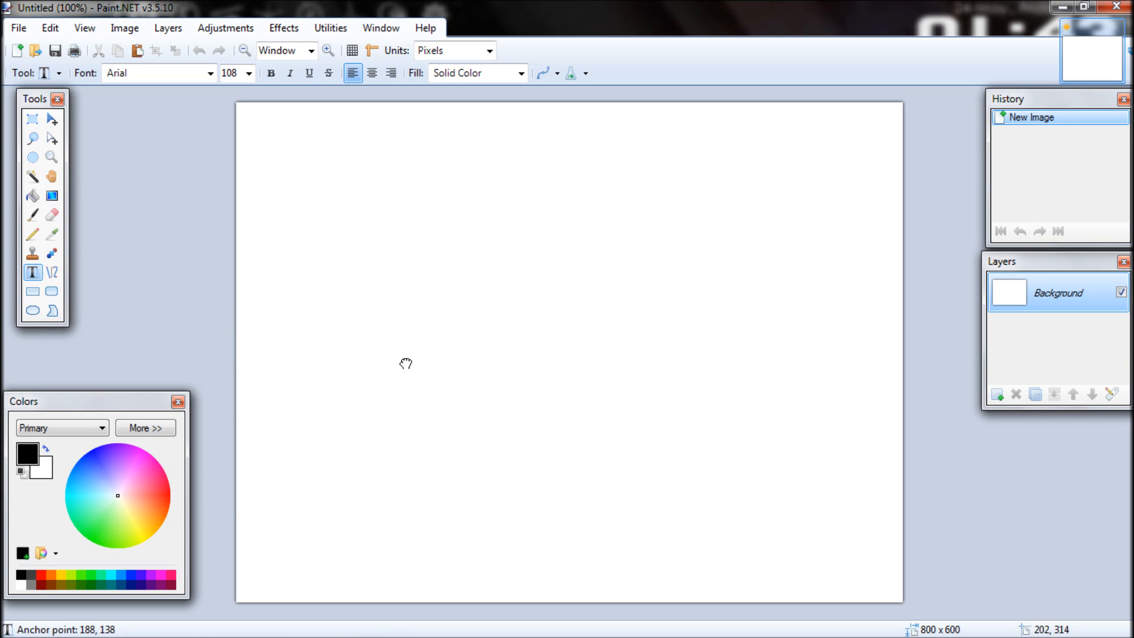
pyautogui.write('SoE')
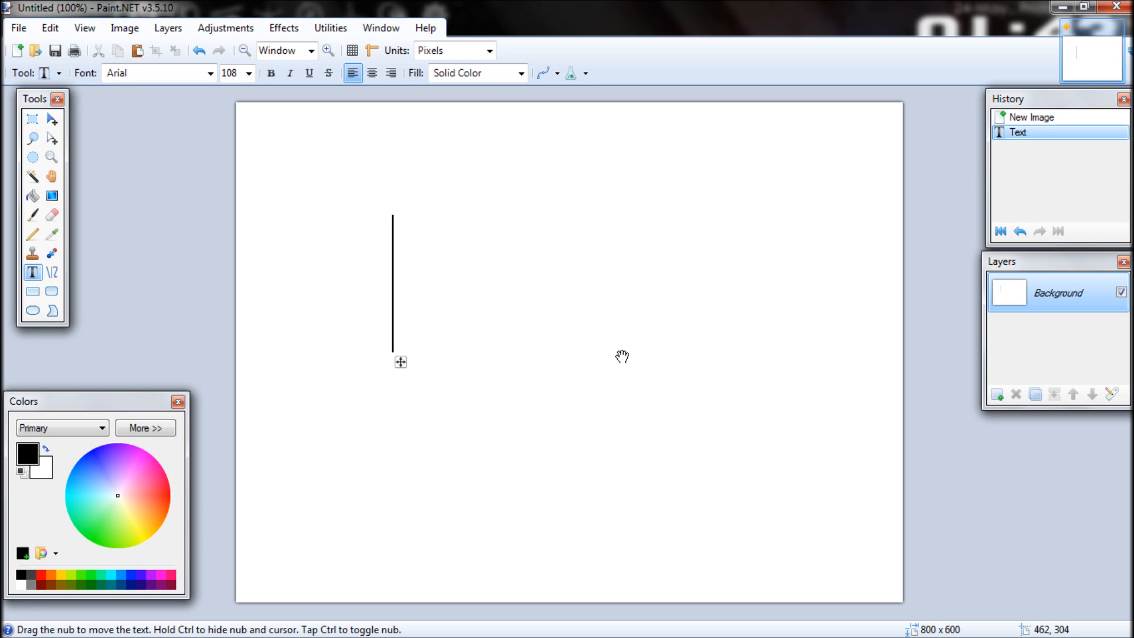
pyautogui.write('Yo')
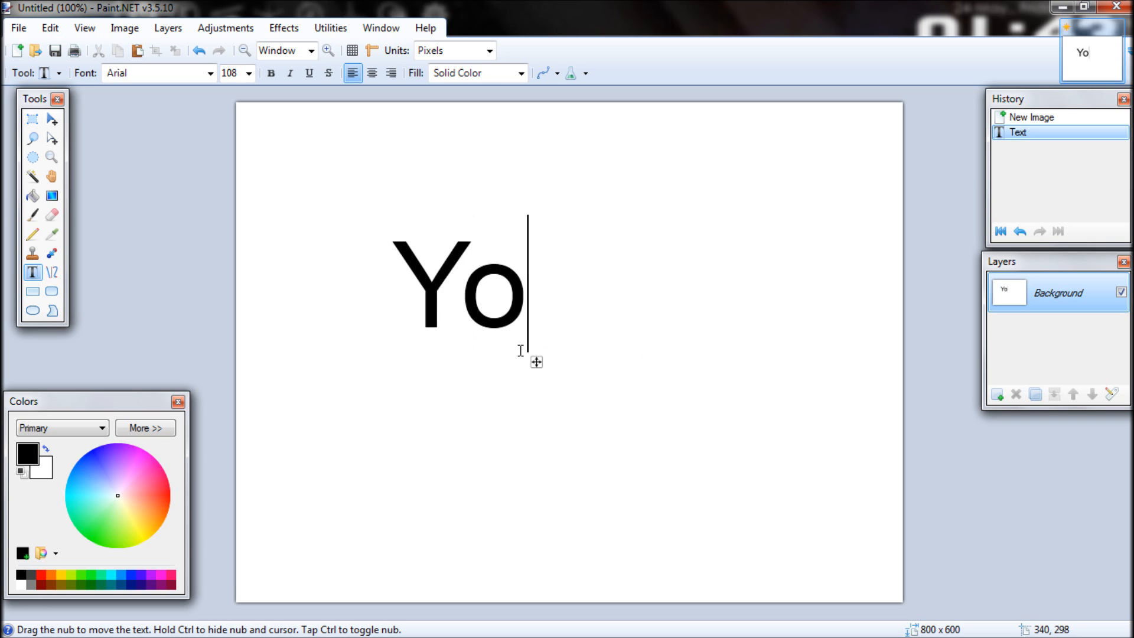
pyautogui.moveTo(535, 362); pyautogui.dragTo(627, 407)
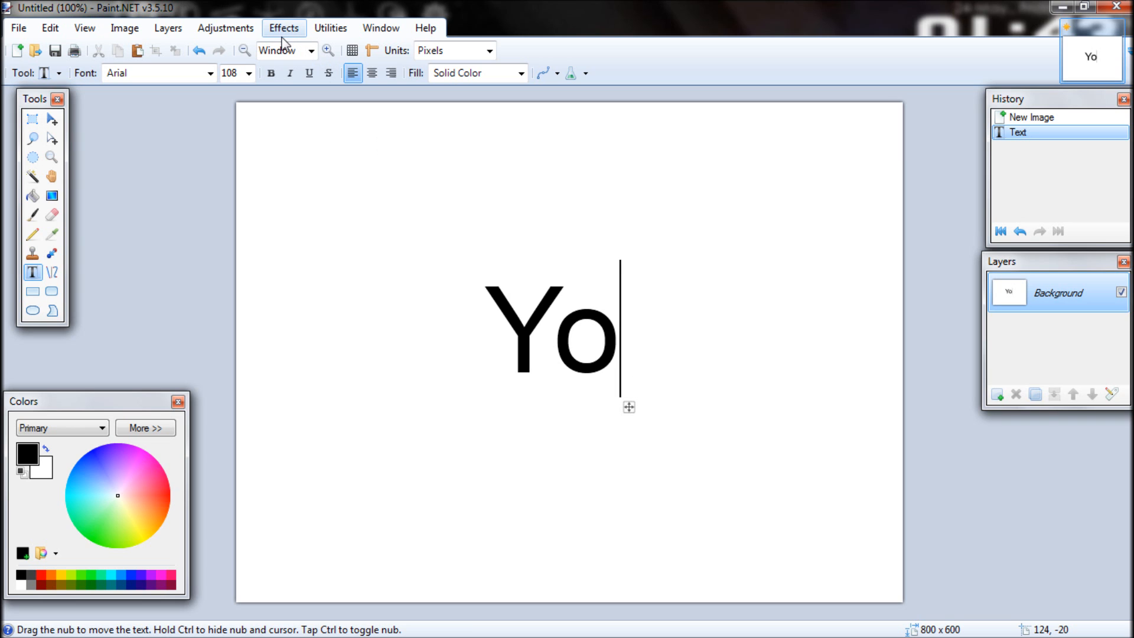
# Open the Effects menu over the canvas with 'Yo' still in place.
pyautogui.click(284, 28)
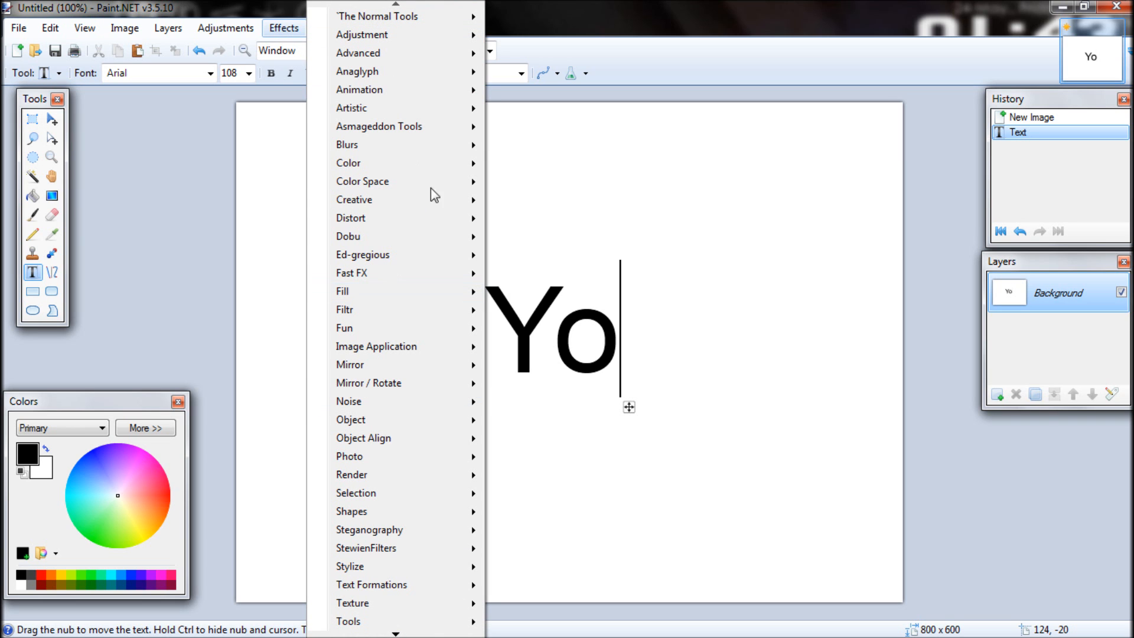
pyautogui.moveTo(322, 328)
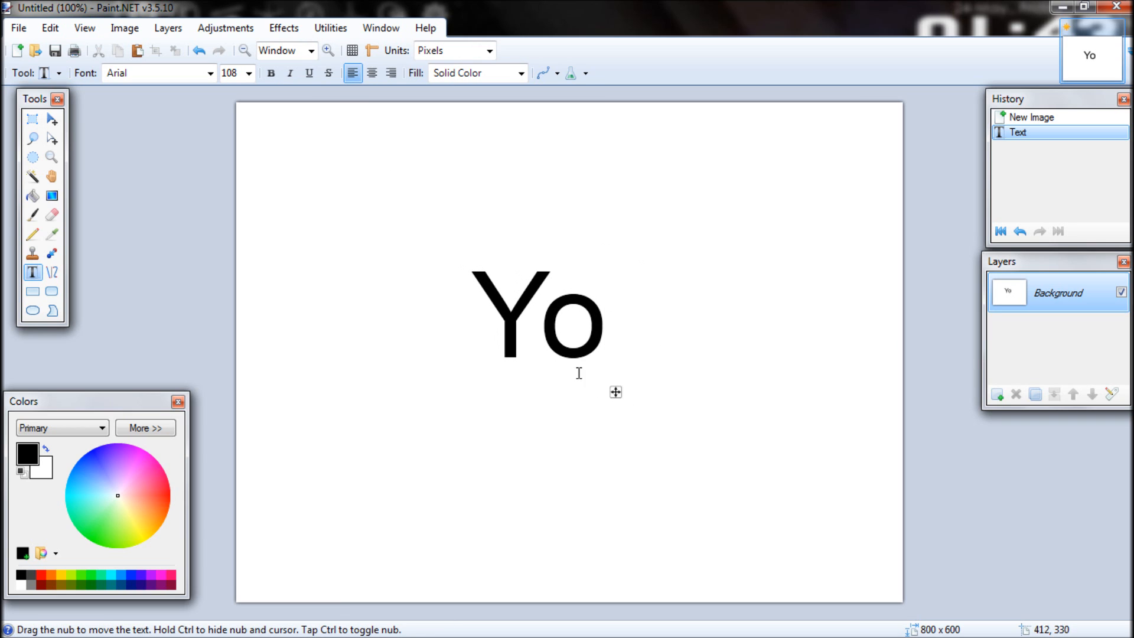
pyautogui.moveTo(294, 297)
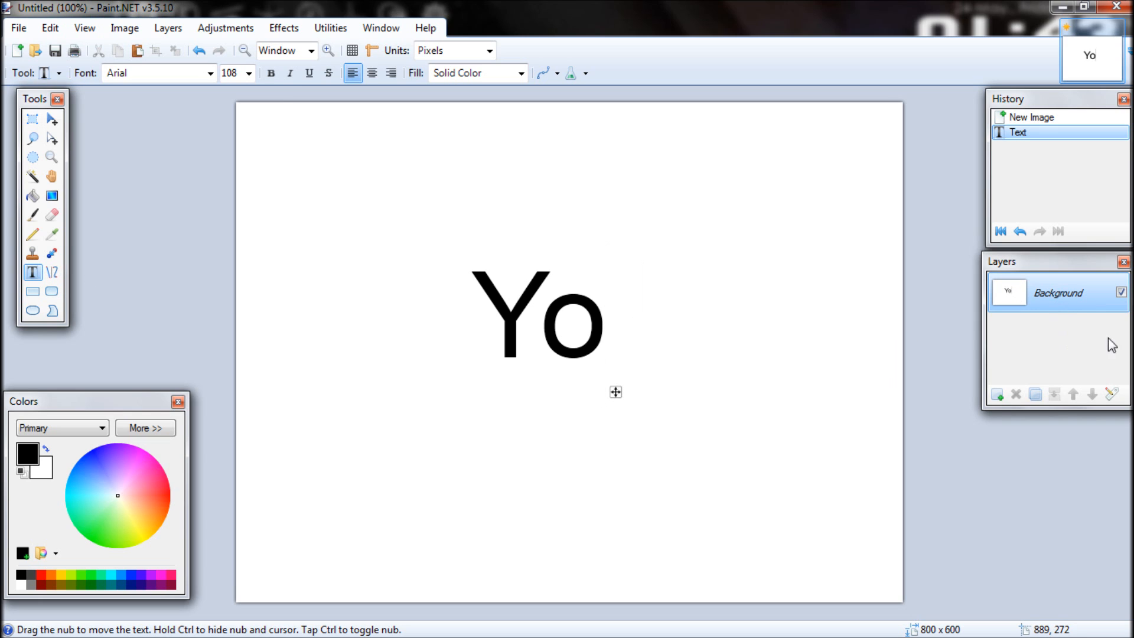
pyautogui.moveTo(212, 320)
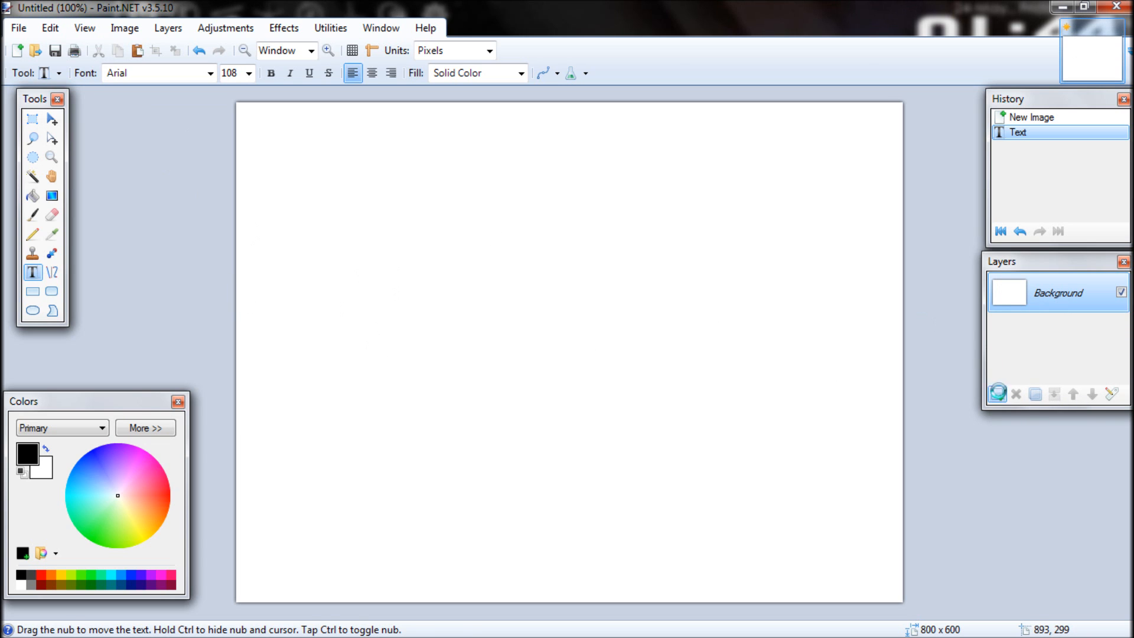
# Add a new layer, type 'Yo' on it, and centre the text.
pyautogui.click(999, 394)
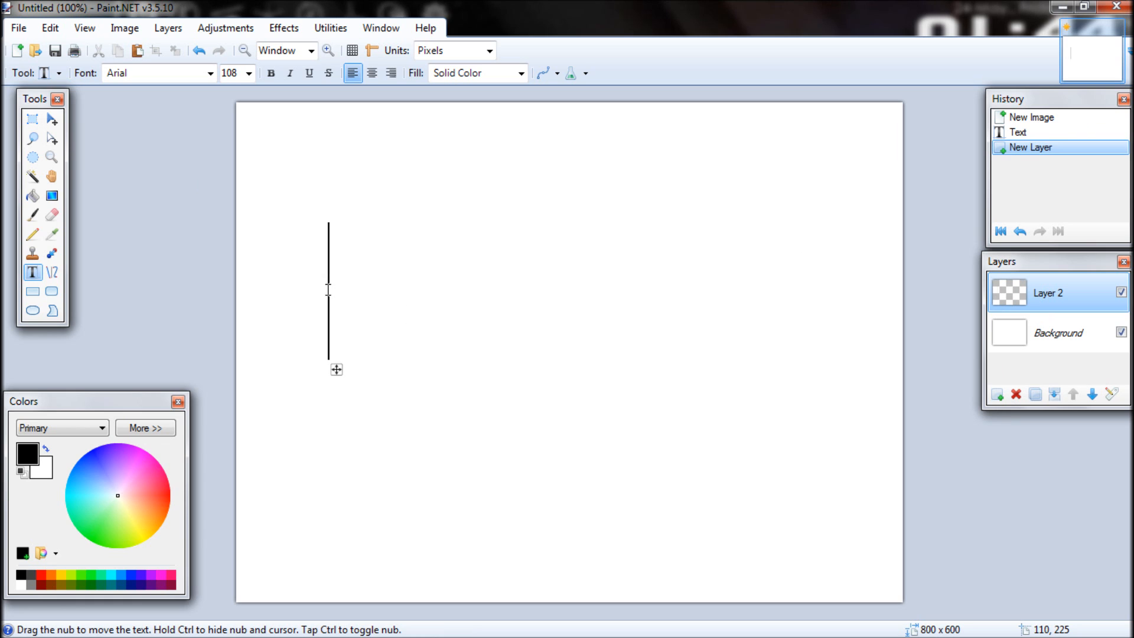
pyautogui.write('Yo')
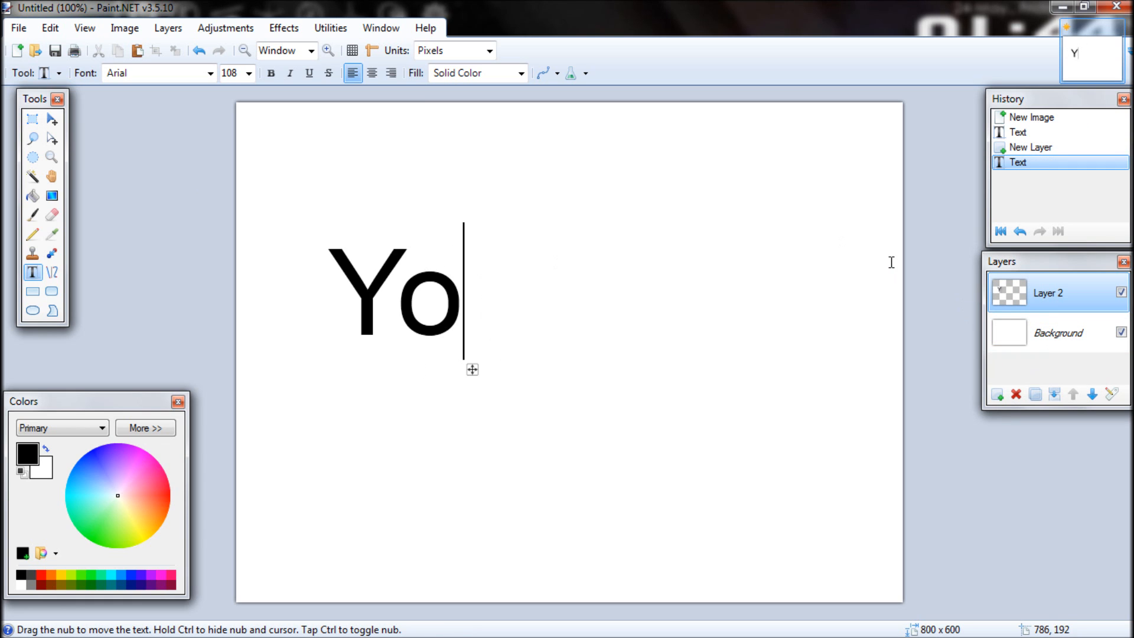
pyautogui.moveTo(473, 370); pyautogui.dragTo(592, 409)
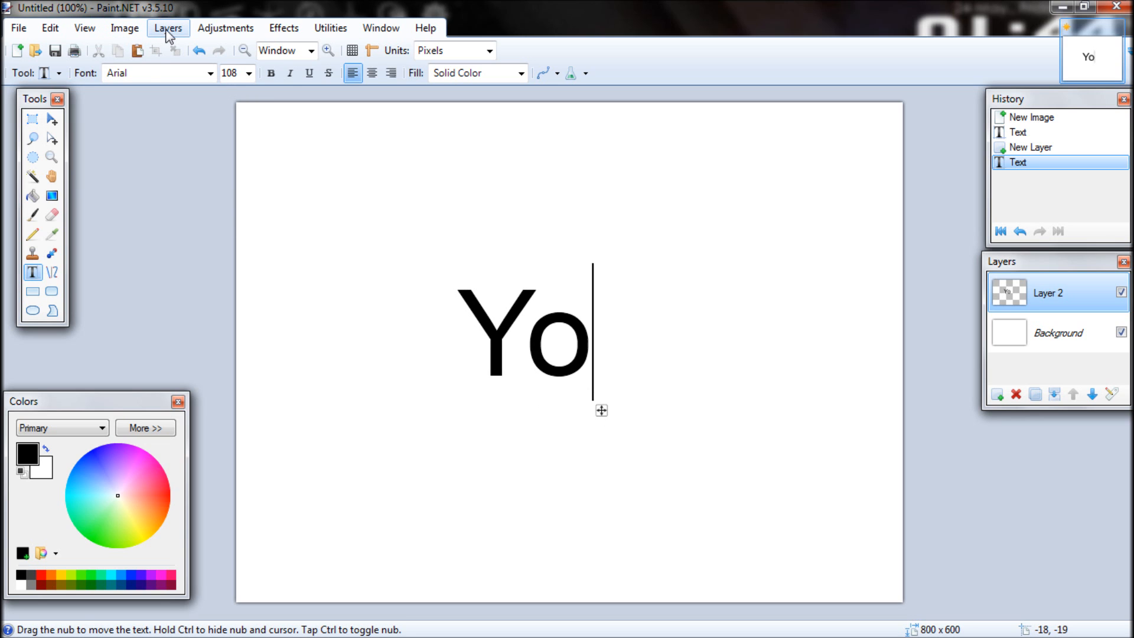
# Open the layer Rotate / Zoom settings and cancel without applying.
pyautogui.click(168, 27)
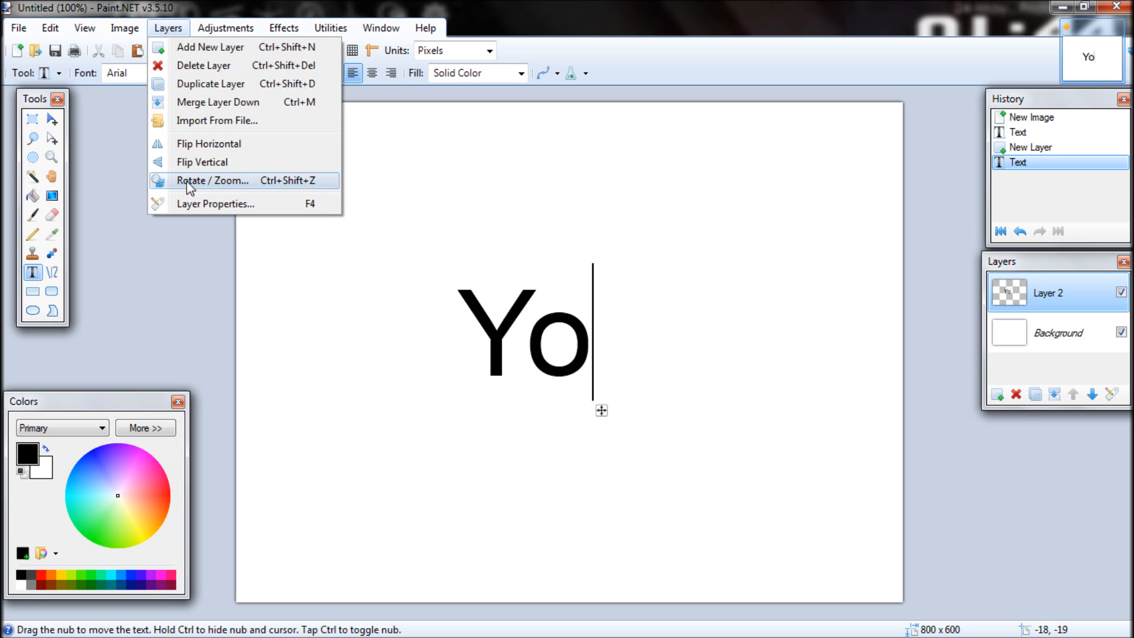
pyautogui.click(213, 180)
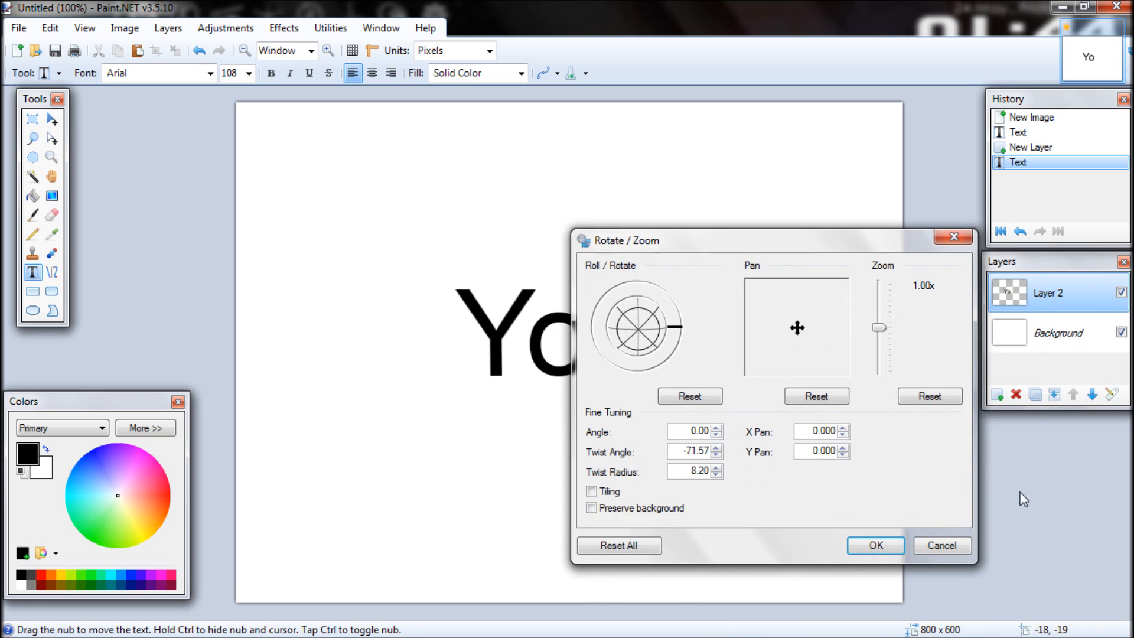
pyautogui.click(941, 545)
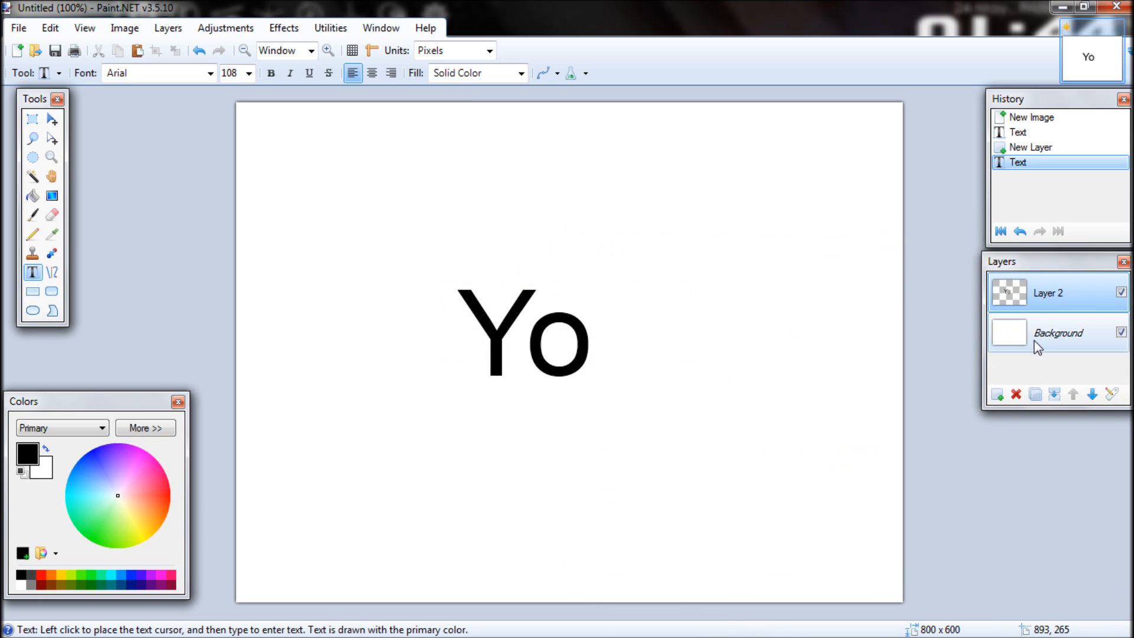
# Delete the extra layer, retype 'Yo' on the Background, and try a layer twist.
pyautogui.click(1015, 394)
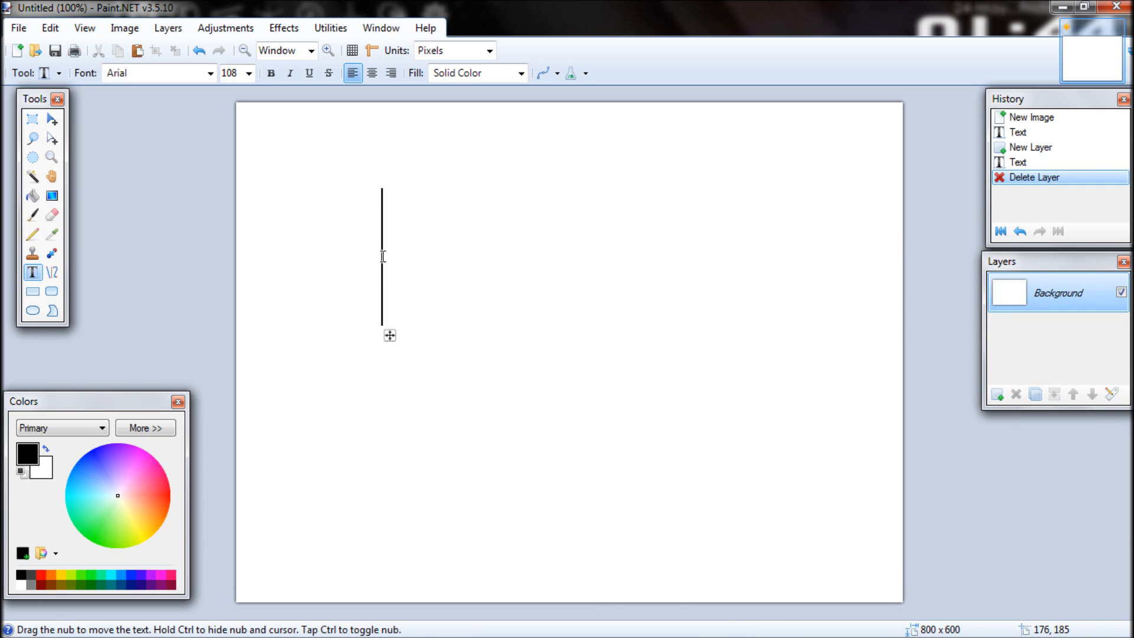
pyautogui.write('Yo')
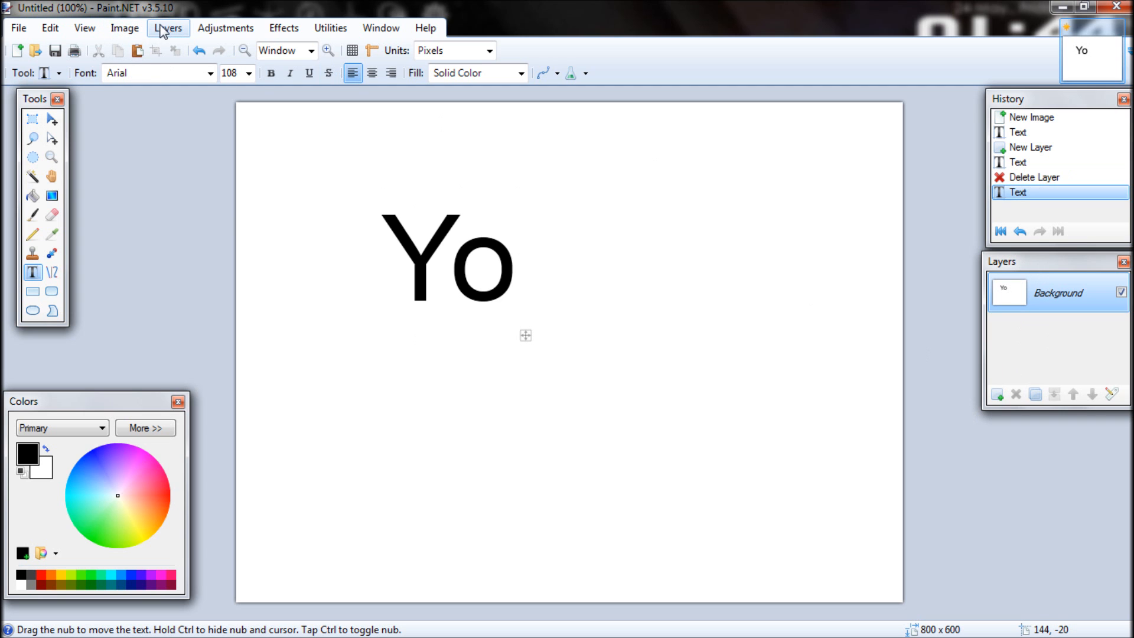
pyautogui.click(167, 28)
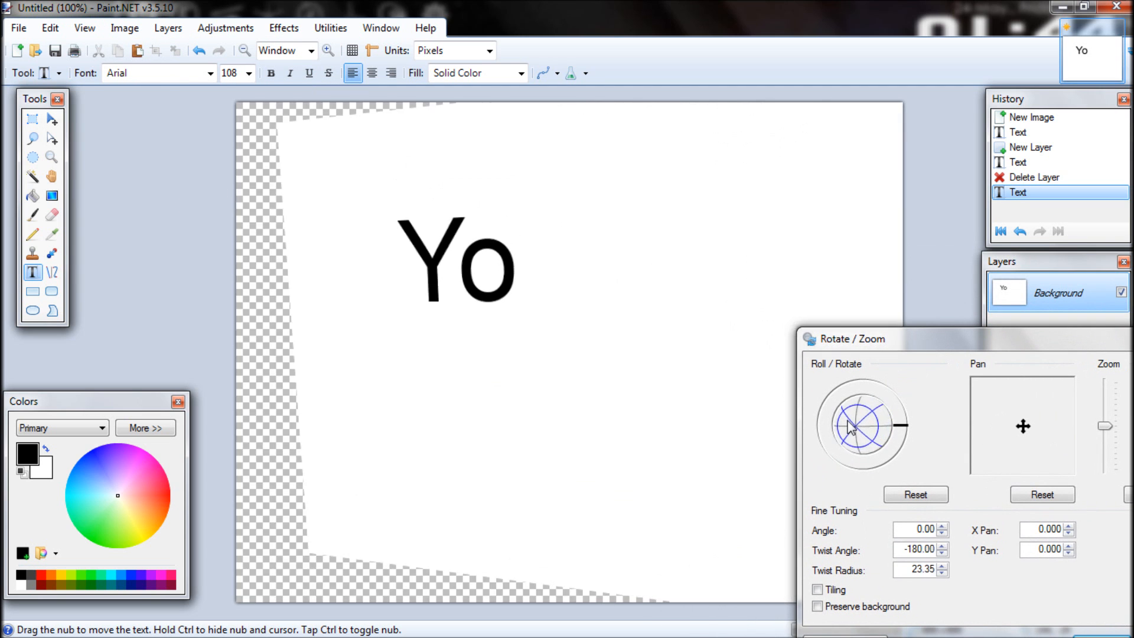
pyautogui.moveTo(843, 405); pyautogui.dragTo(864, 423)
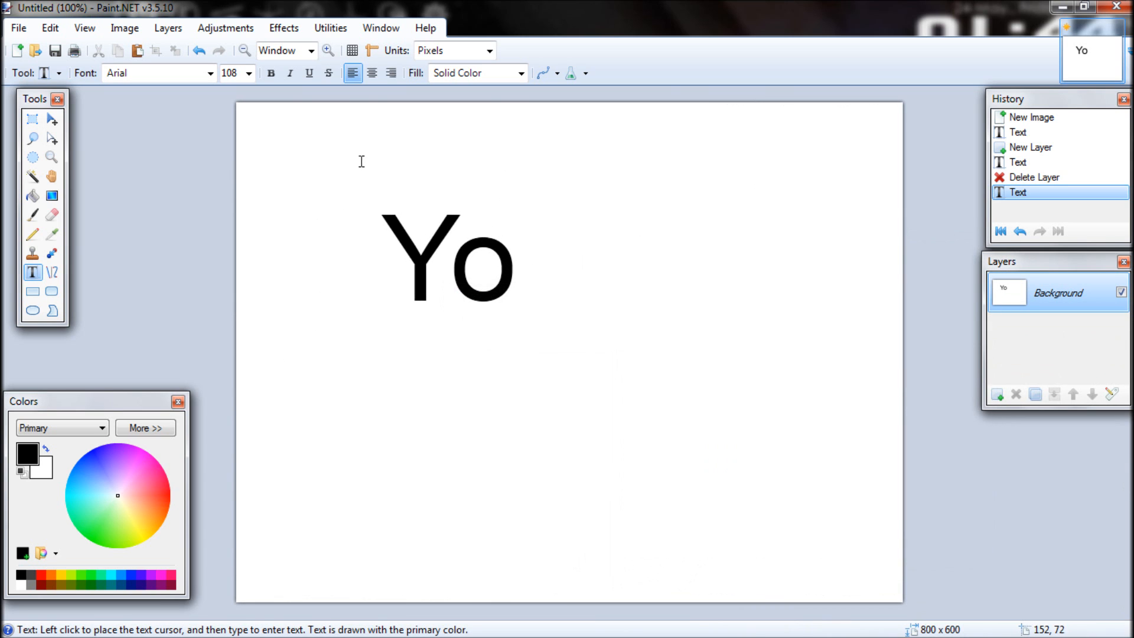
# Restore 'Yo' on its own layer from History and apply a slight Rotate/Zoom twist.
pyautogui.click(1021, 162)
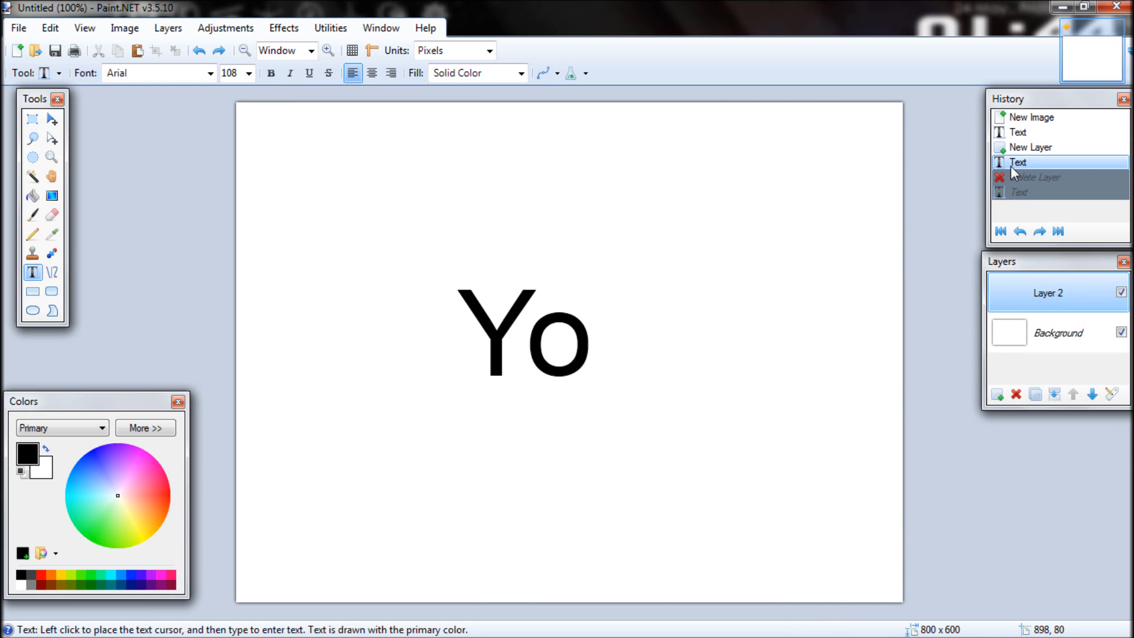
pyautogui.click(168, 28)
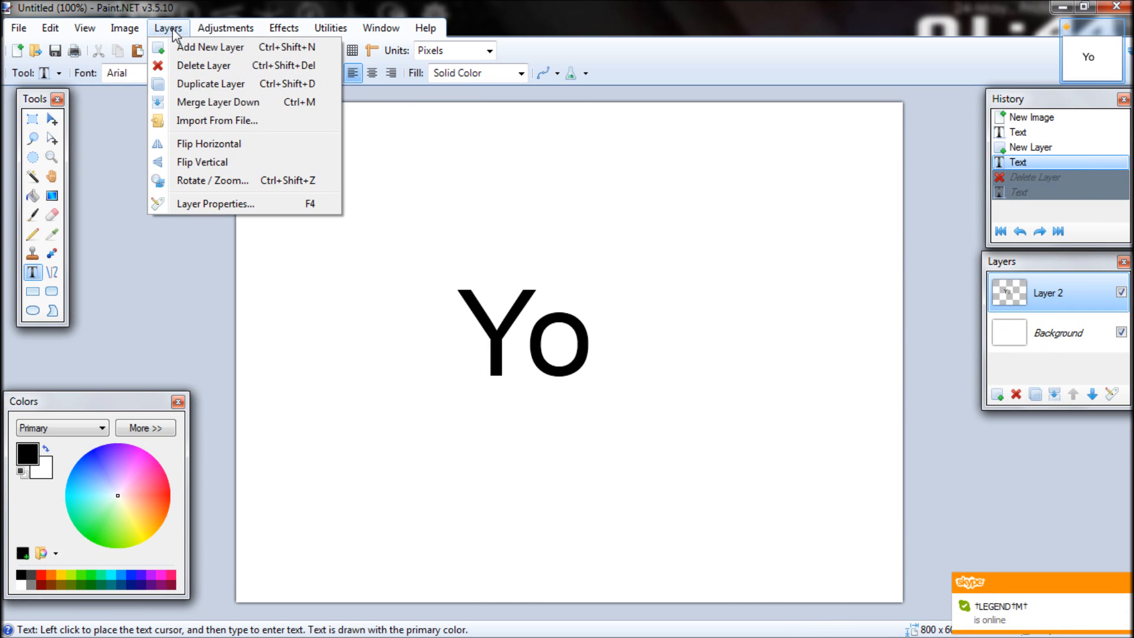
pyautogui.click(213, 180)
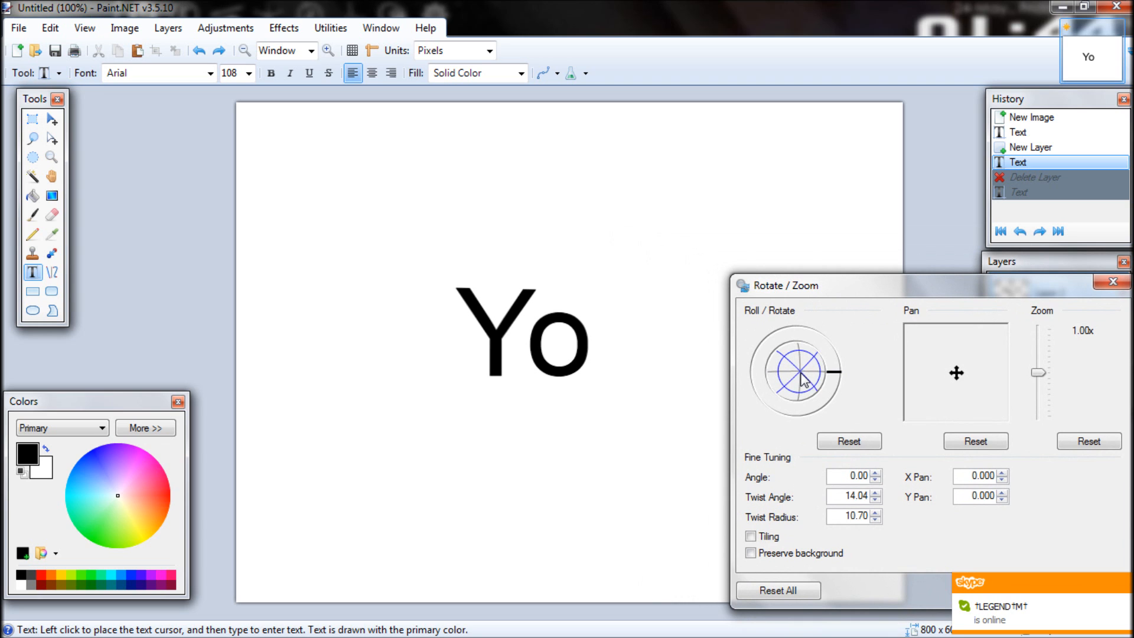
pyautogui.moveTo(792, 372); pyautogui.dragTo(810, 380)
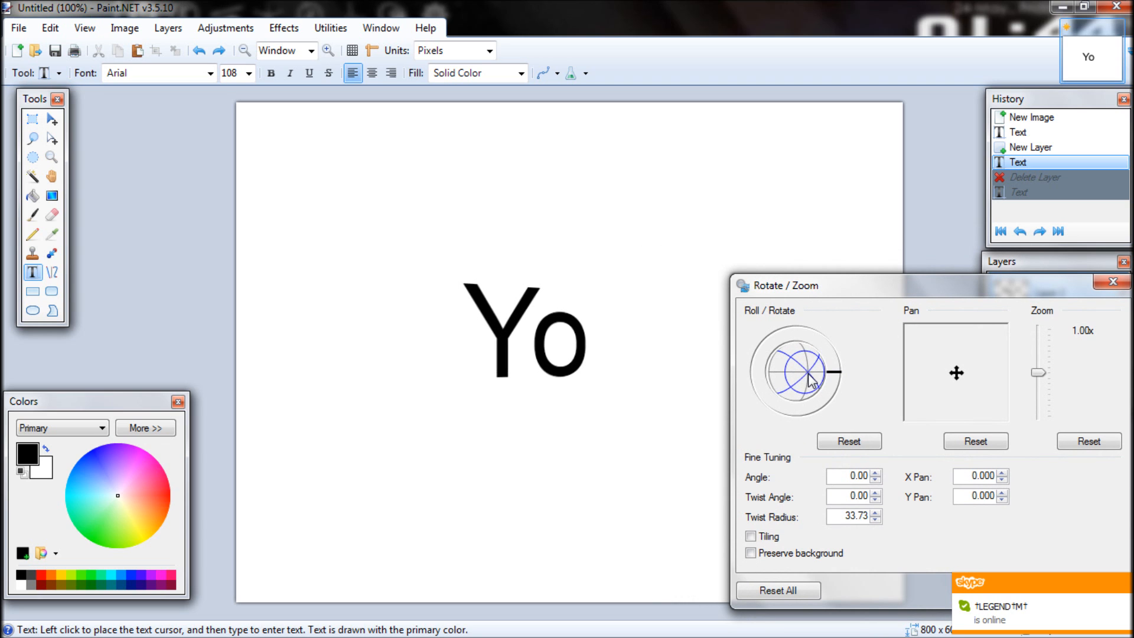
pyautogui.moveTo(781, 285); pyautogui.dragTo(824, 291)
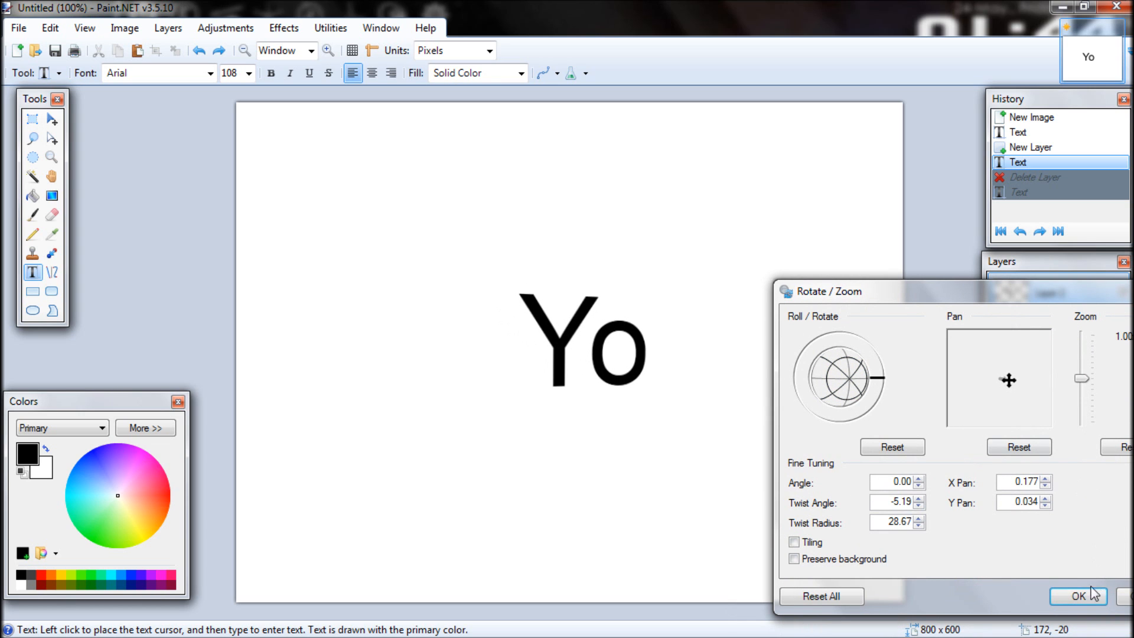
pyautogui.click(1079, 596)
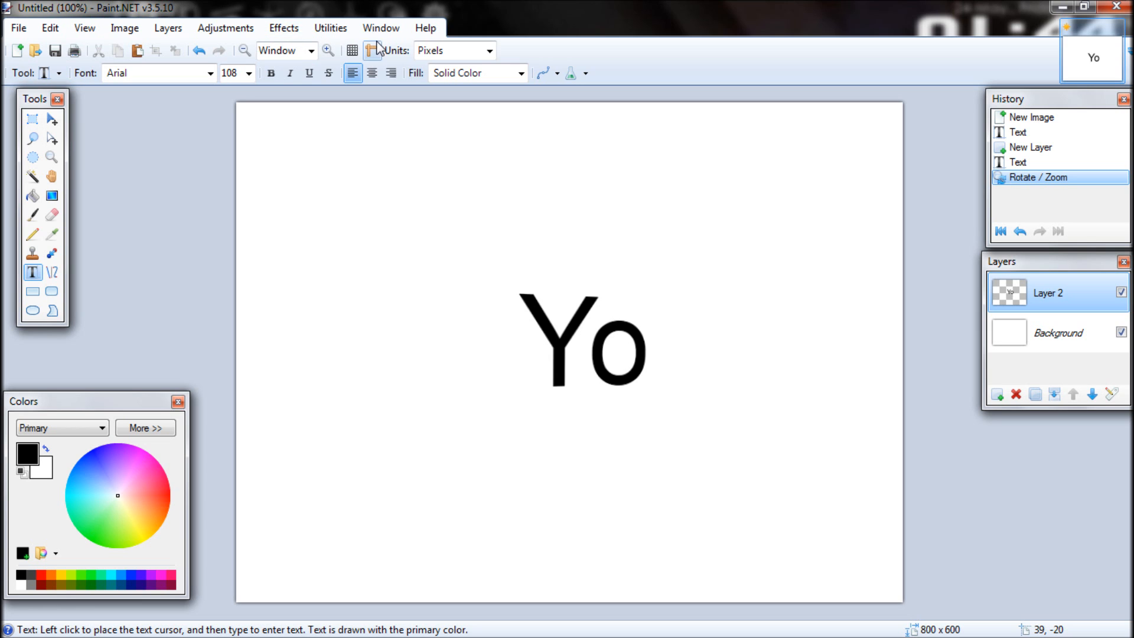
# Apply Add Depth with angle about 23, depth 20 and High Quality Mode on.
pyautogui.click(283, 27)
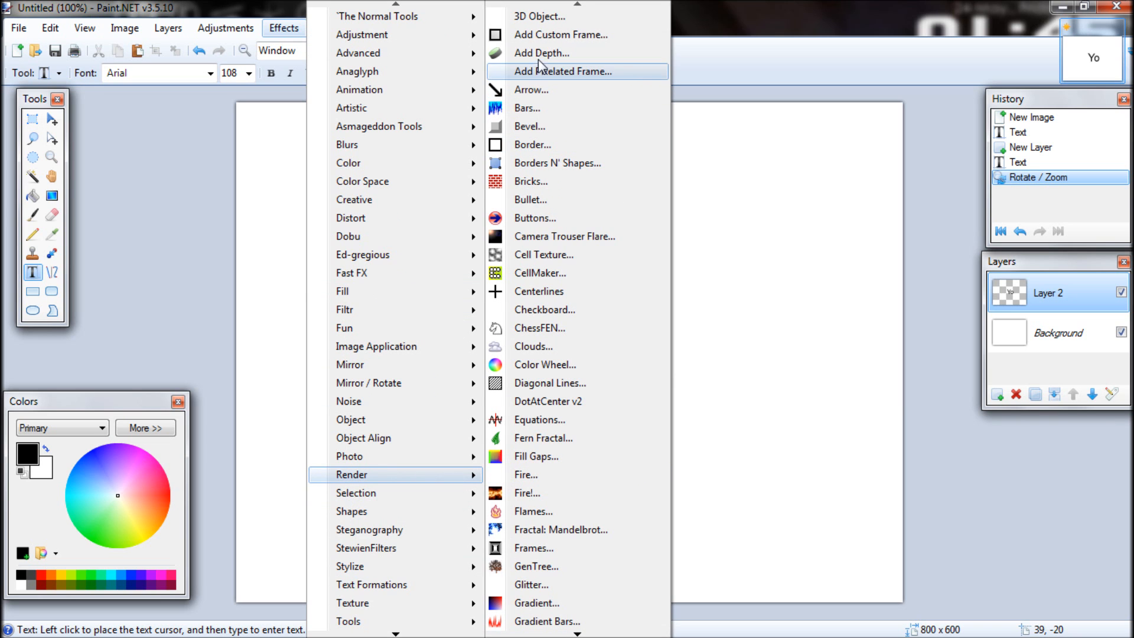
pyautogui.click(541, 52)
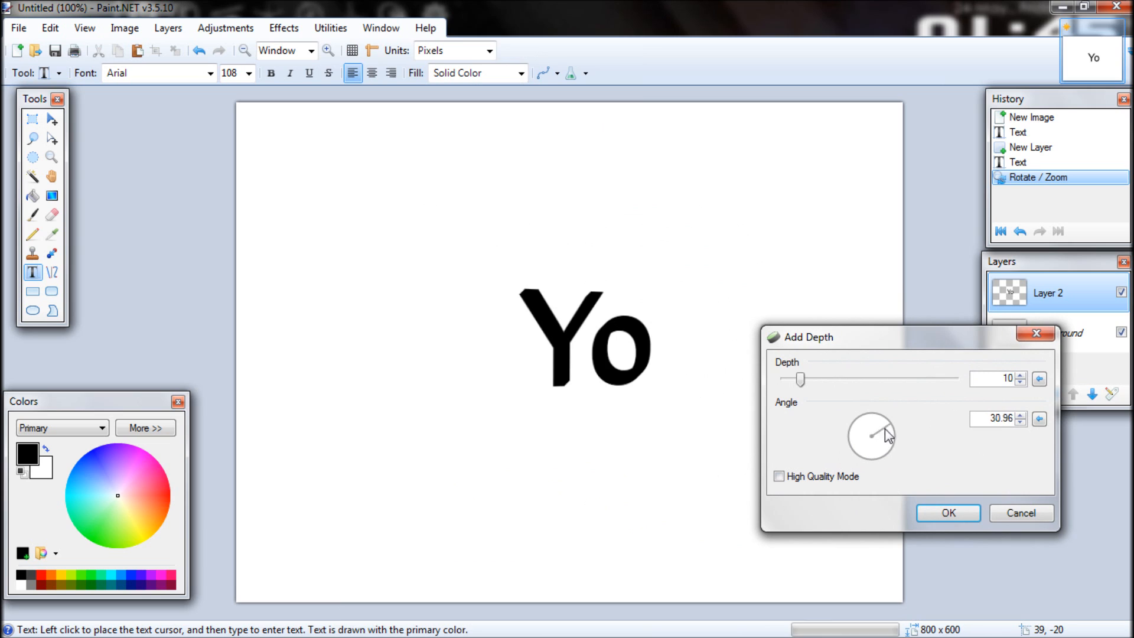
pyautogui.moveTo(886, 435); pyautogui.dragTo(857, 452)
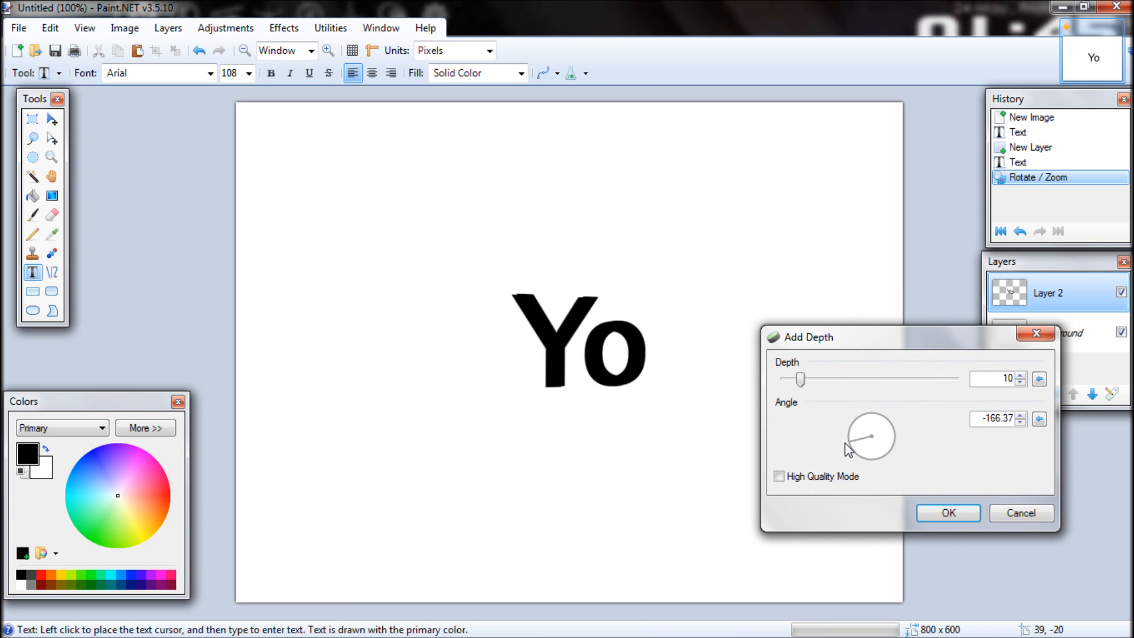
pyautogui.moveTo(848, 448); pyautogui.dragTo(896, 434)
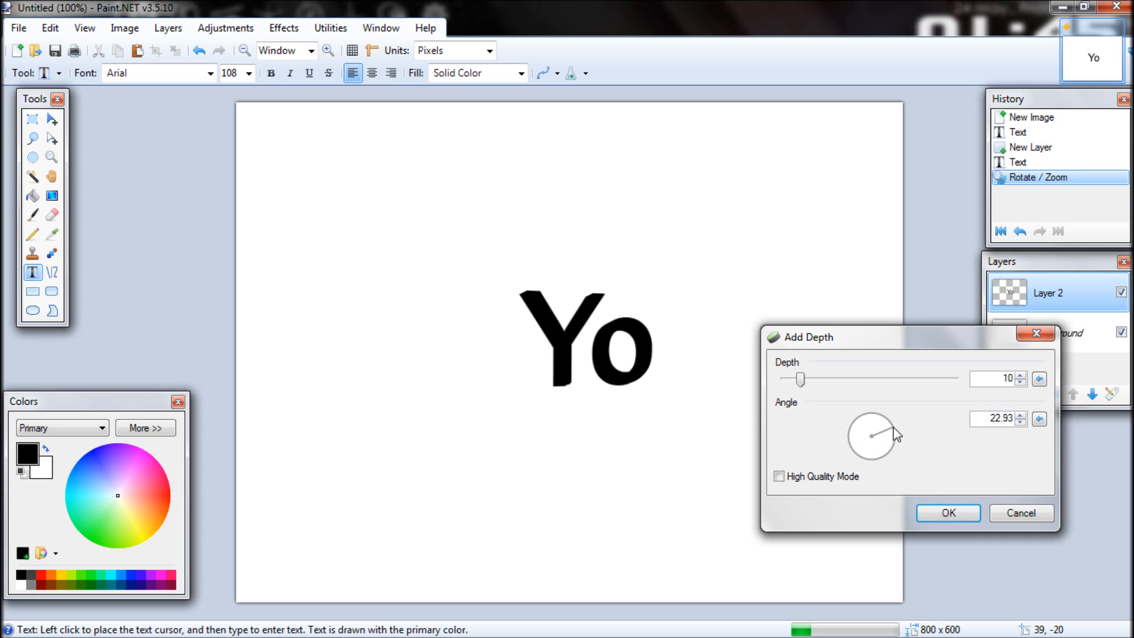
pyautogui.moveTo(802, 378); pyautogui.dragTo(821, 378)
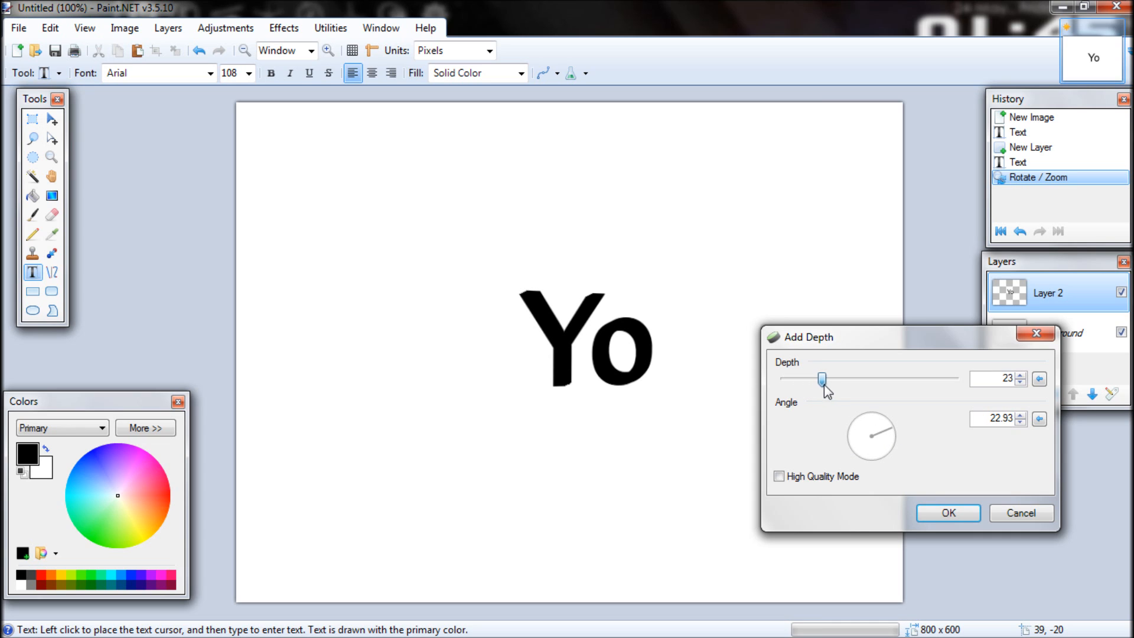
pyautogui.moveTo(821, 378); pyautogui.dragTo(910, 379)
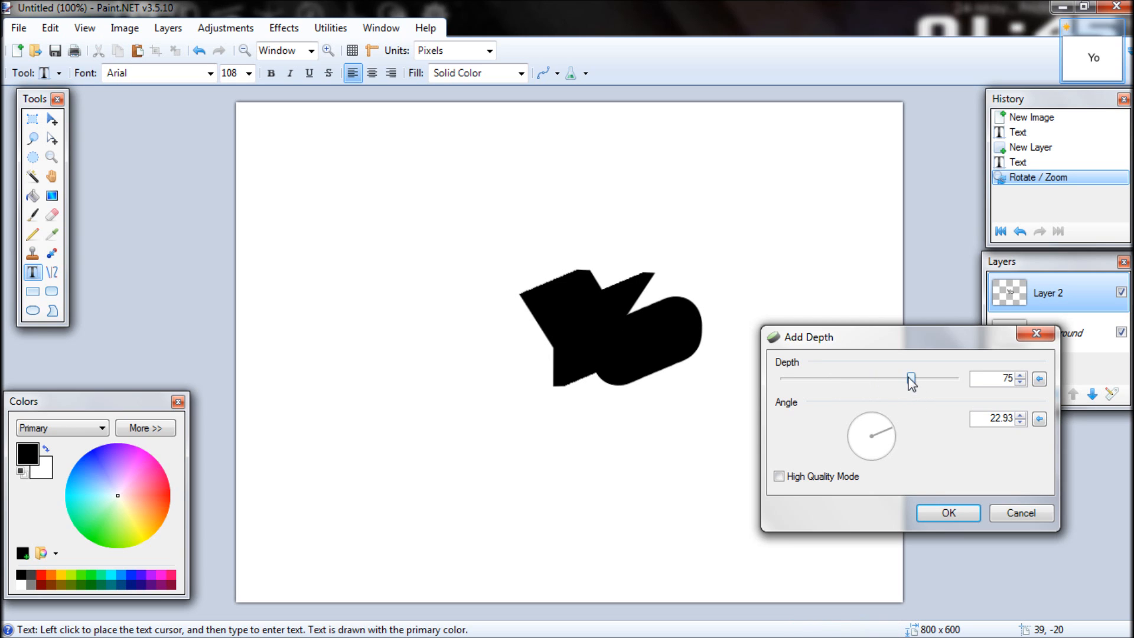
pyautogui.moveTo(912, 378); pyautogui.dragTo(799, 378)
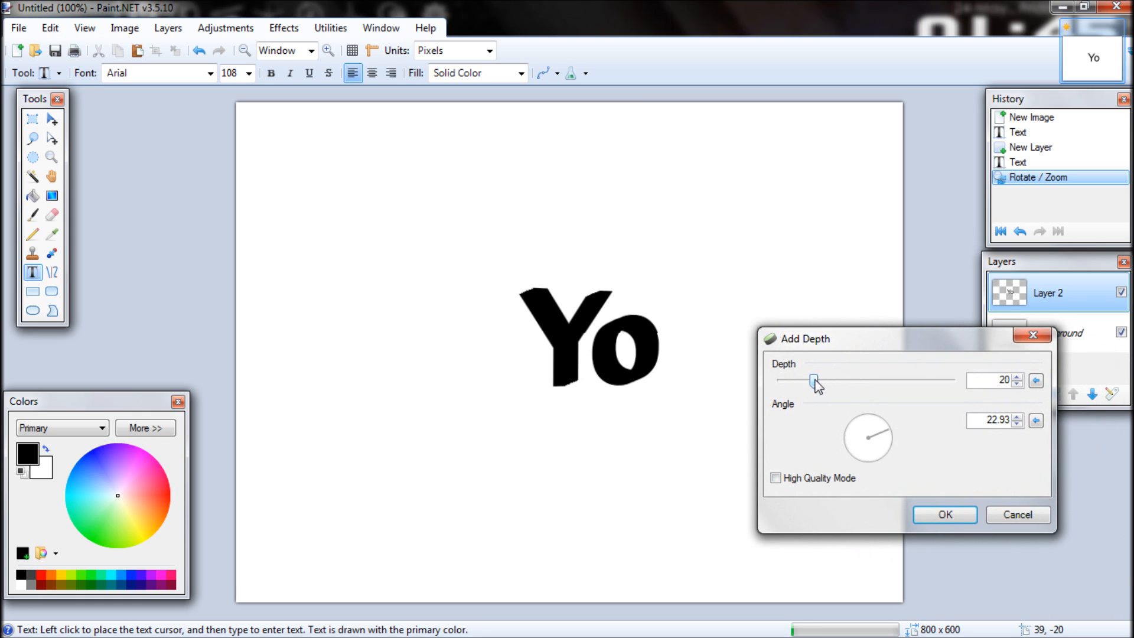
pyautogui.click(777, 478)
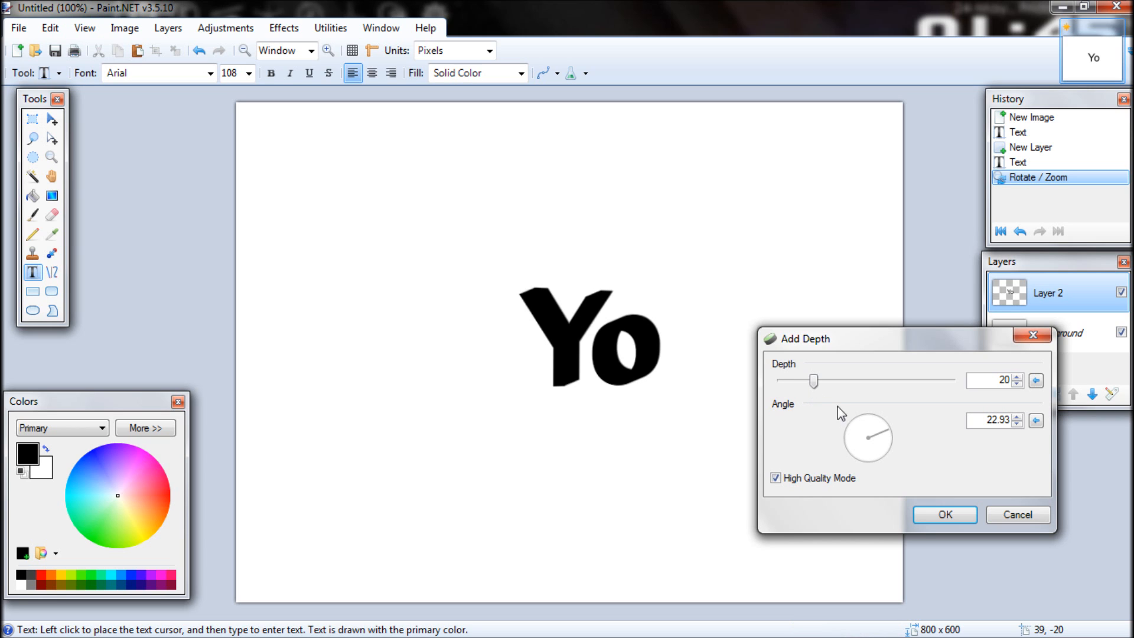
pyautogui.moveTo(884, 467)
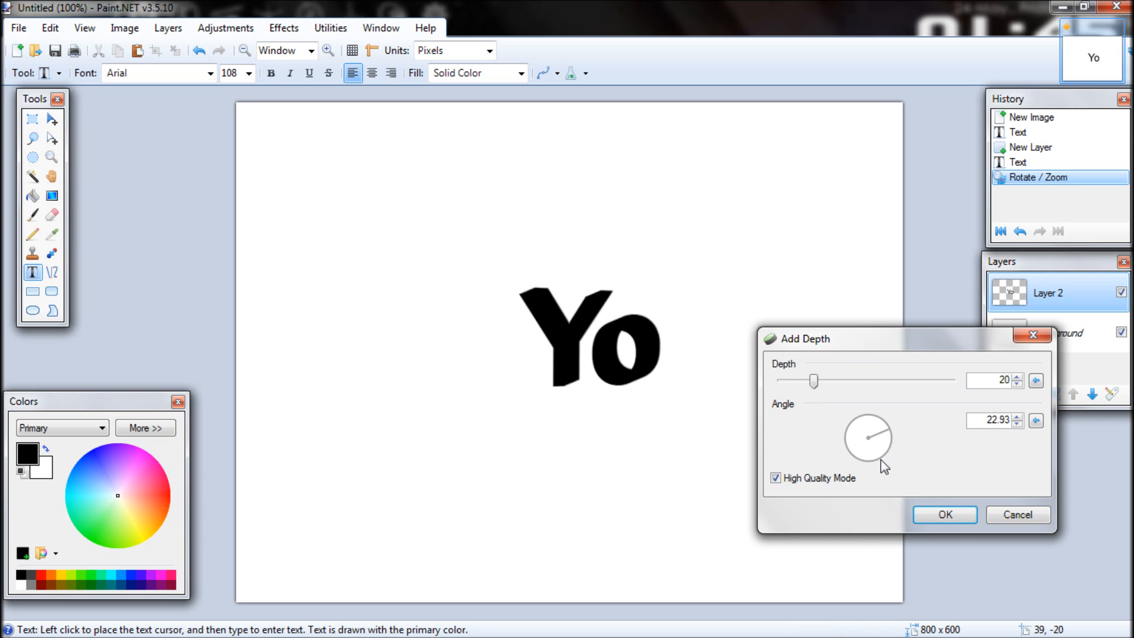
pyautogui.click(943, 515)
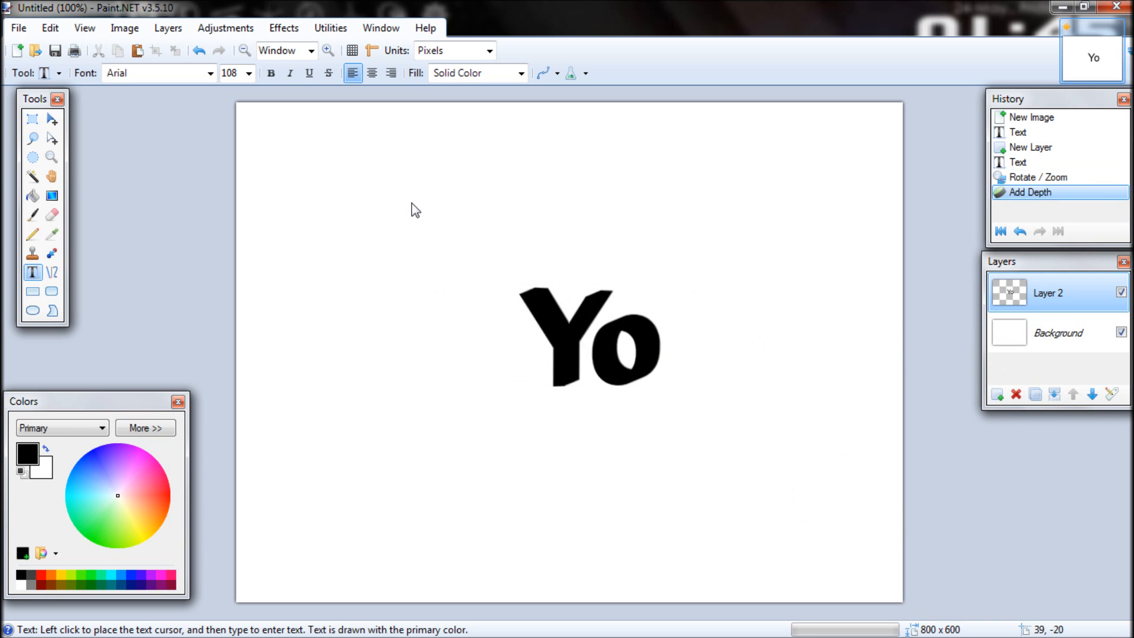
pyautogui.moveTo(471, 275)
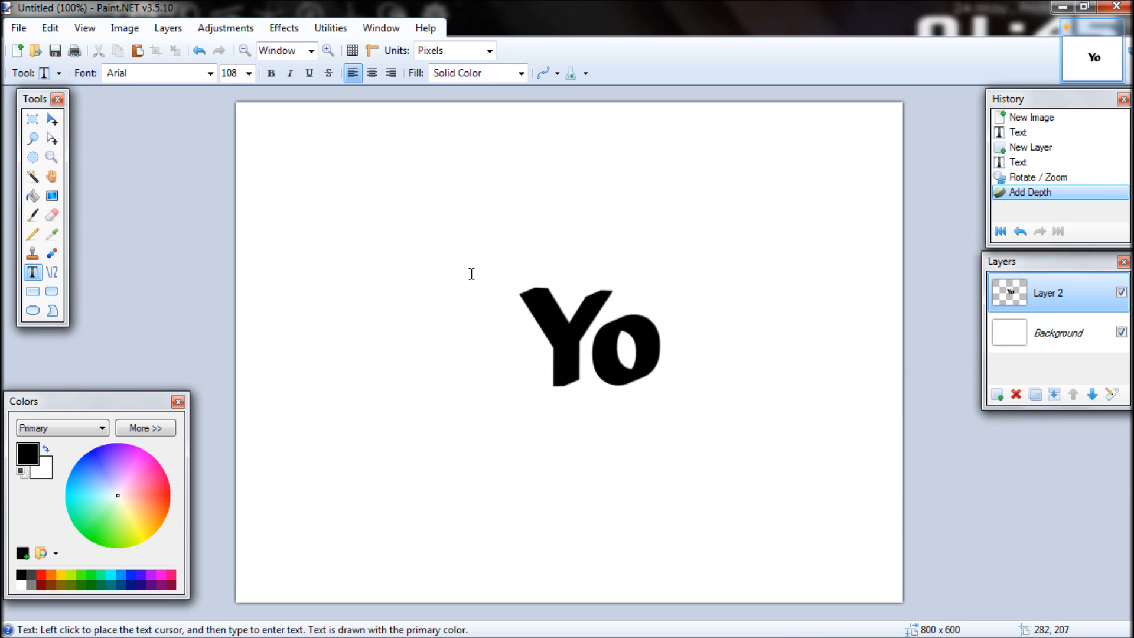
pyautogui.moveTo(529, 185)
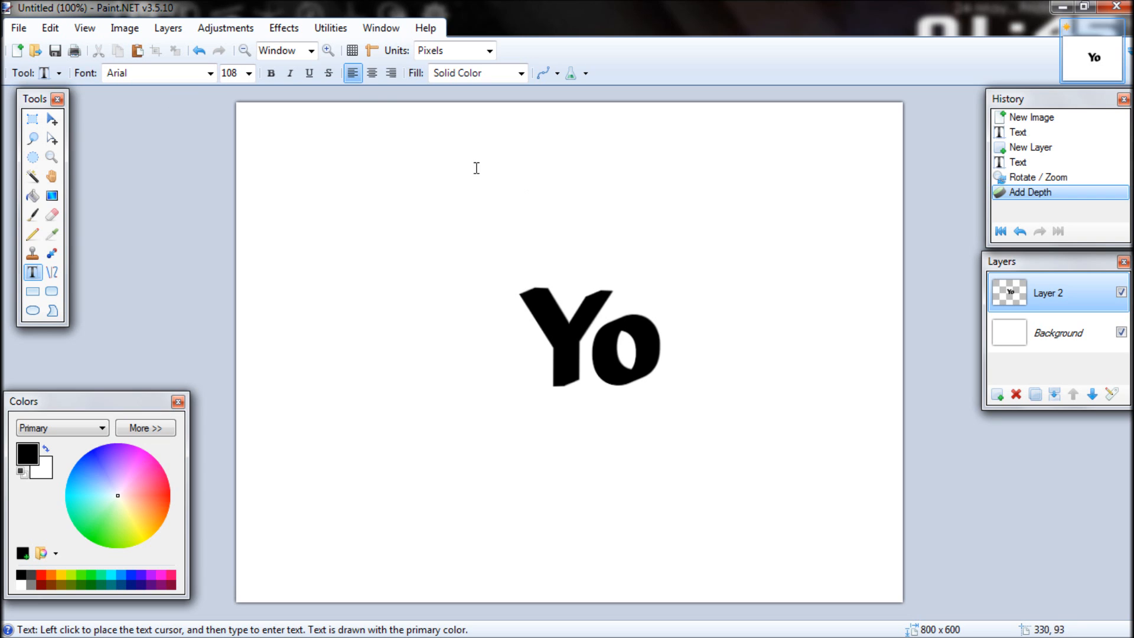
pyautogui.moveTo(230, 149)
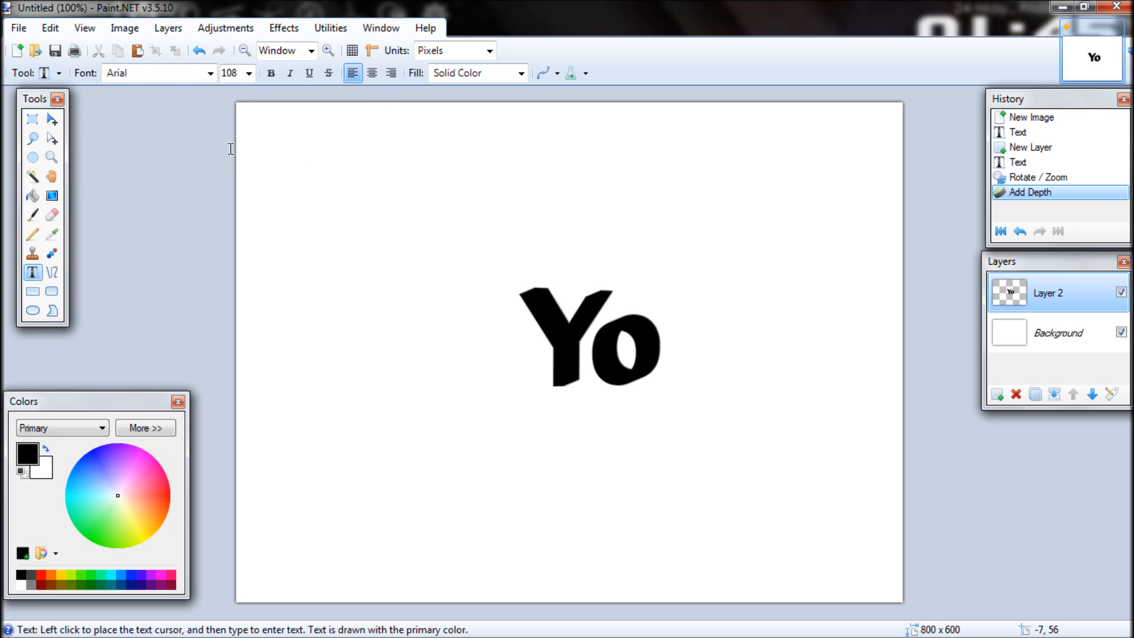
pyautogui.moveTo(216, 170)
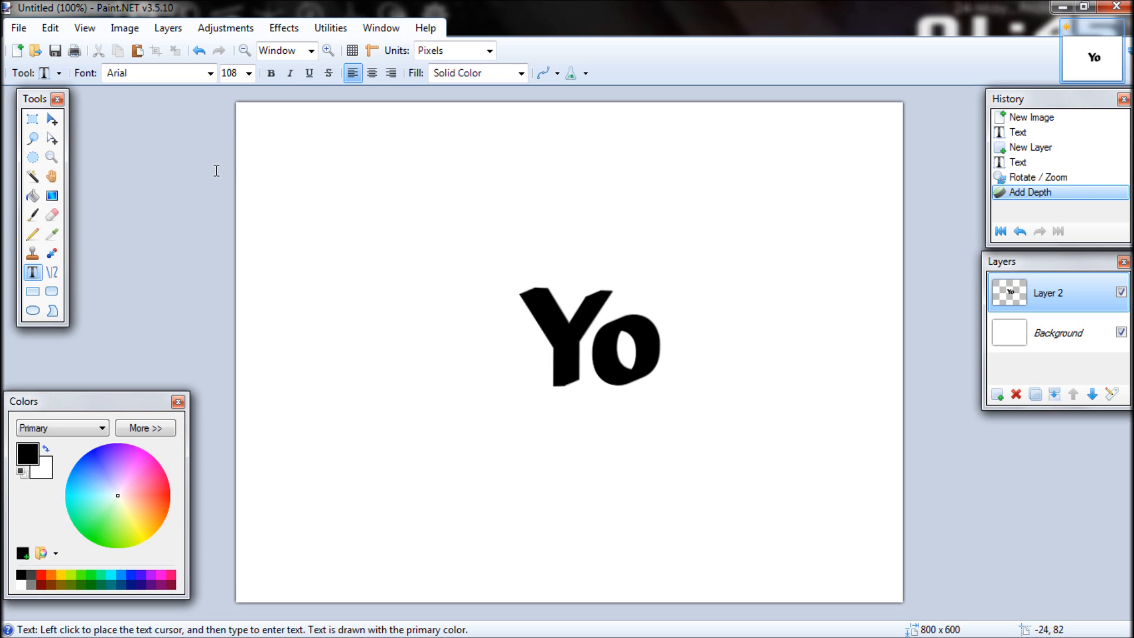
pyautogui.moveTo(11, 43)
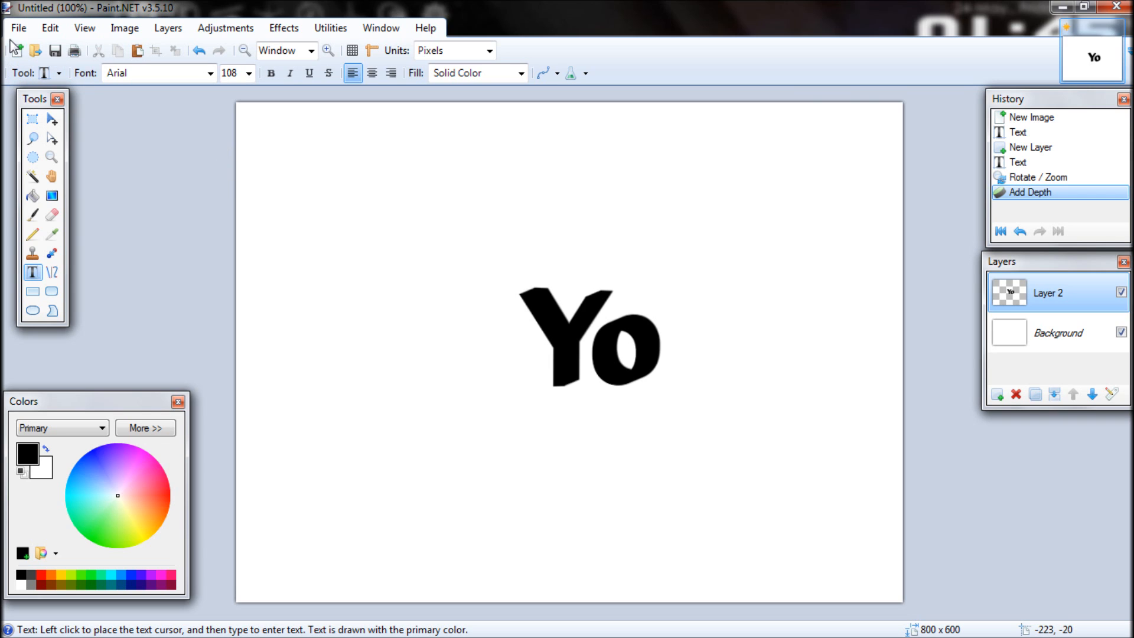
pyautogui.moveTo(751, 184)
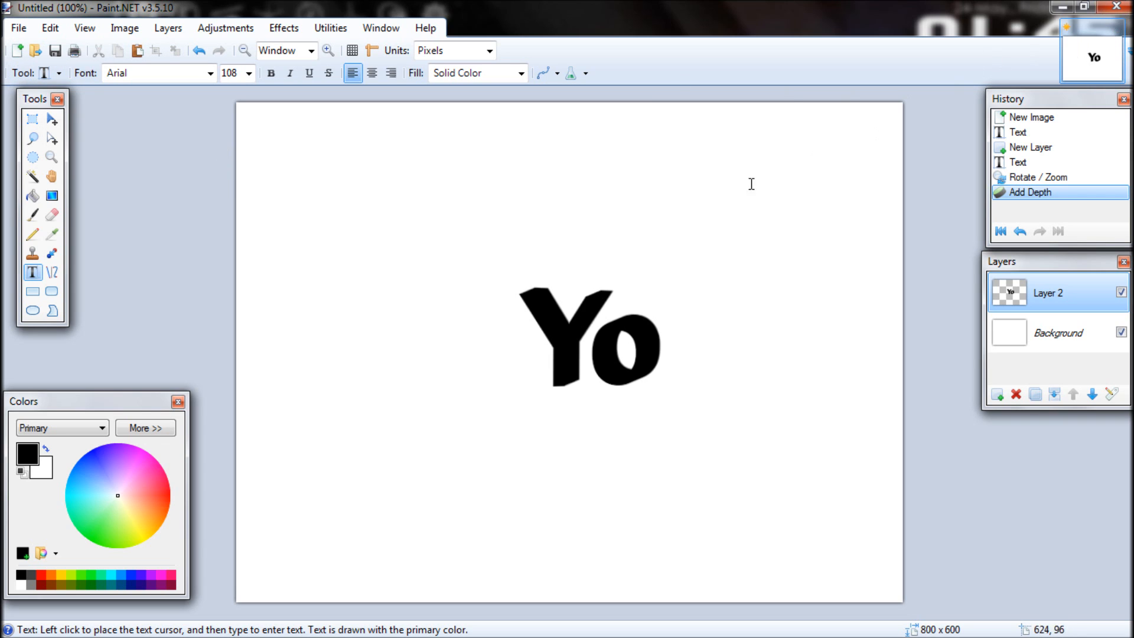
pyautogui.moveTo(570, 246)
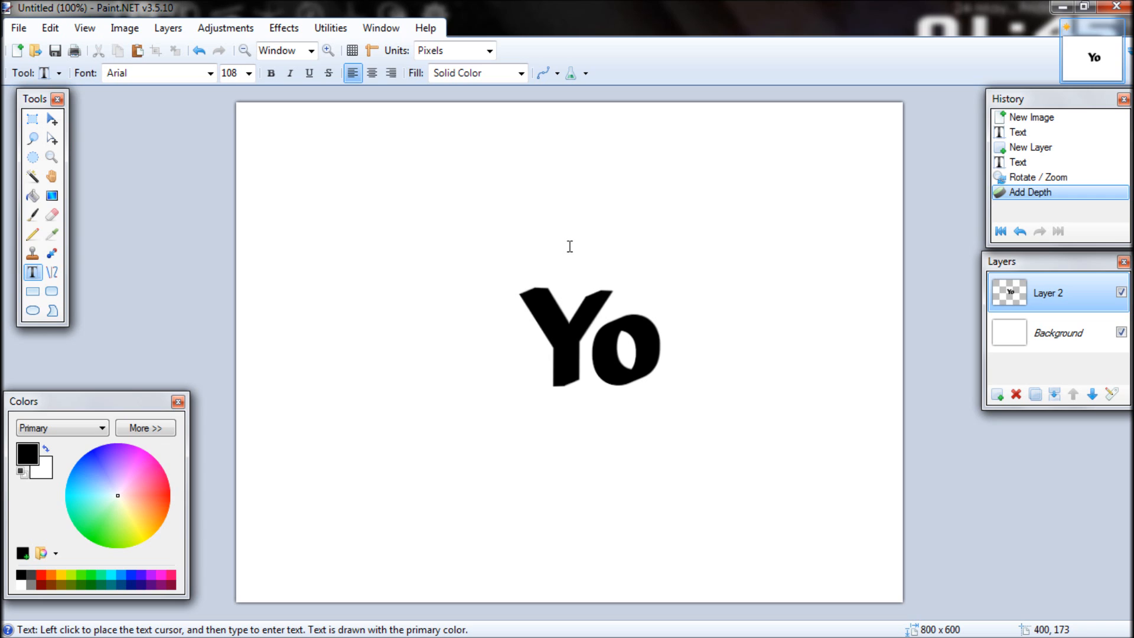
pyautogui.moveTo(496, 193)
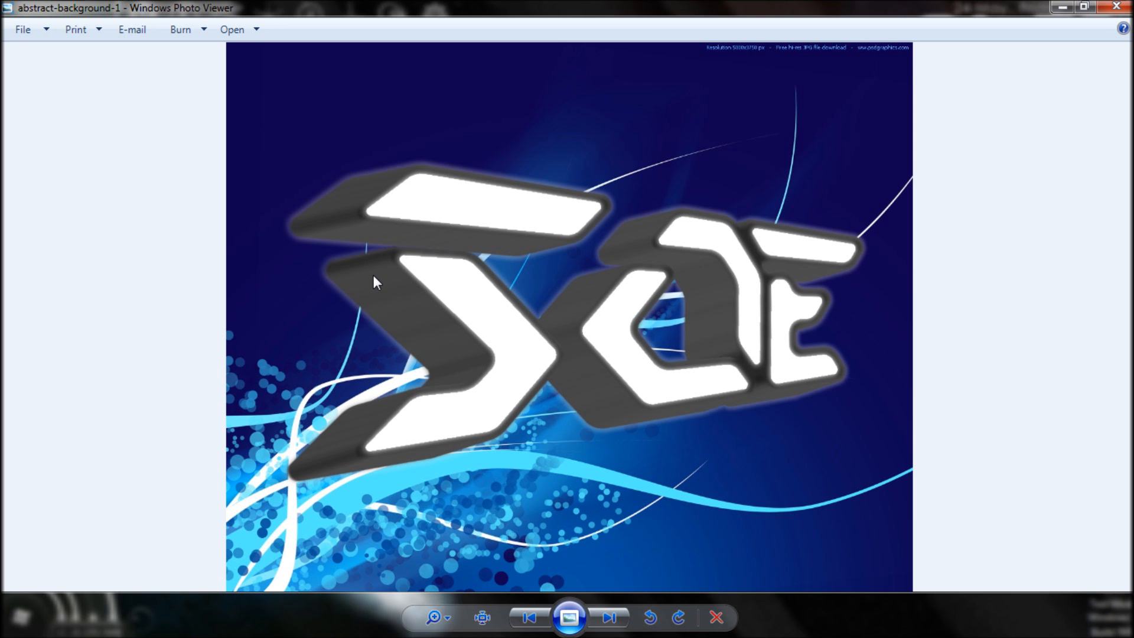
pyautogui.click(481, 617)
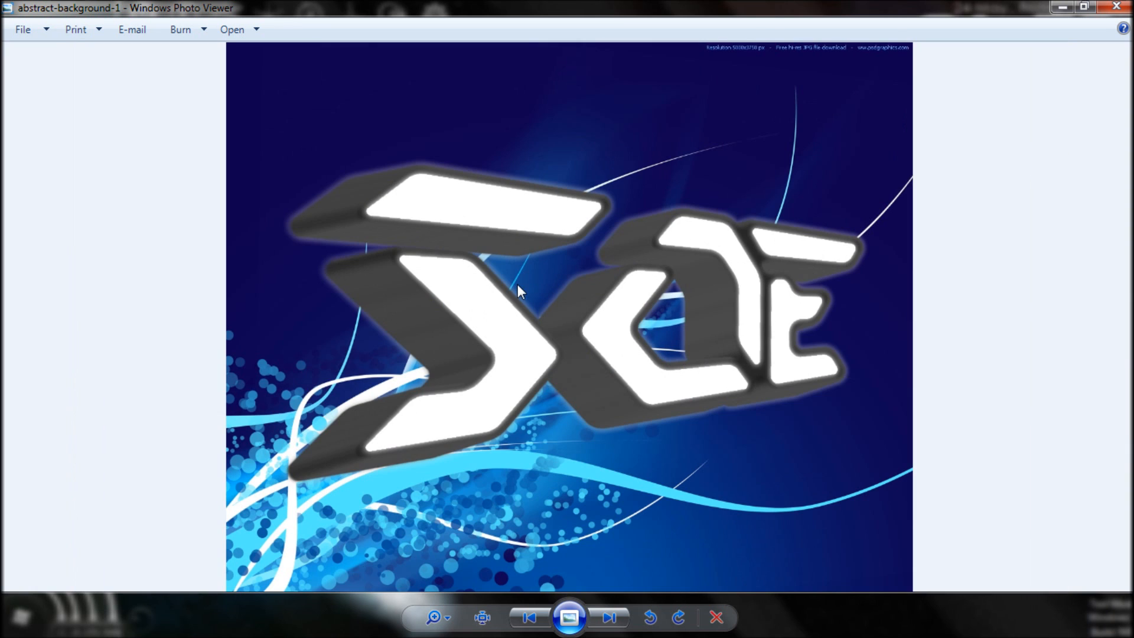
pyautogui.moveTo(564, 264)
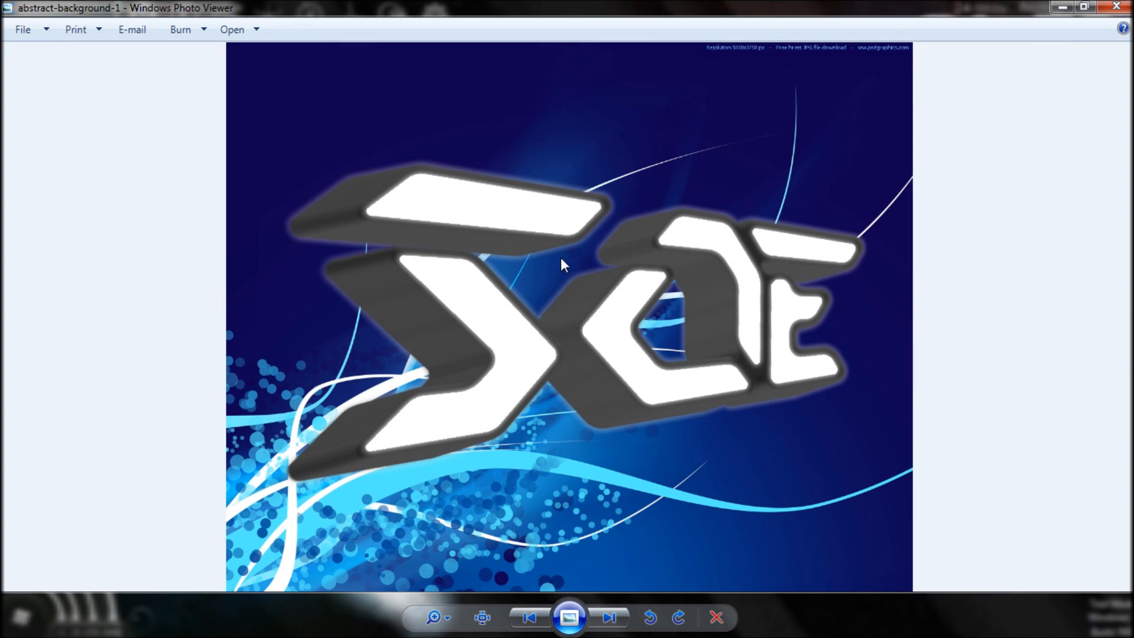
pyautogui.moveTo(402, 248)
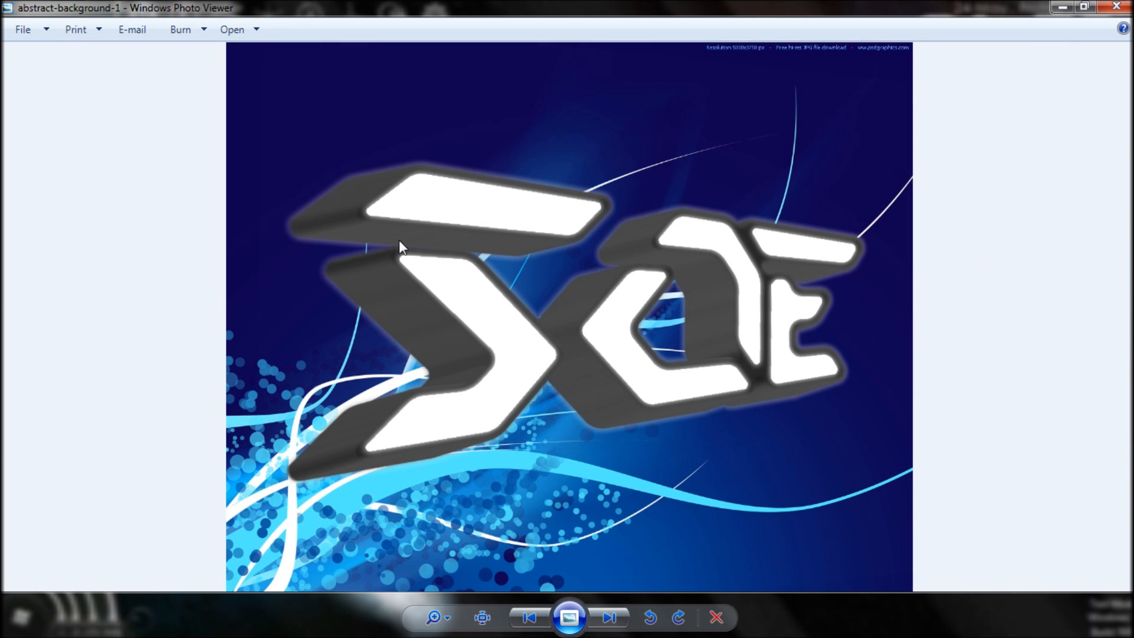
pyautogui.moveTo(322, 384)
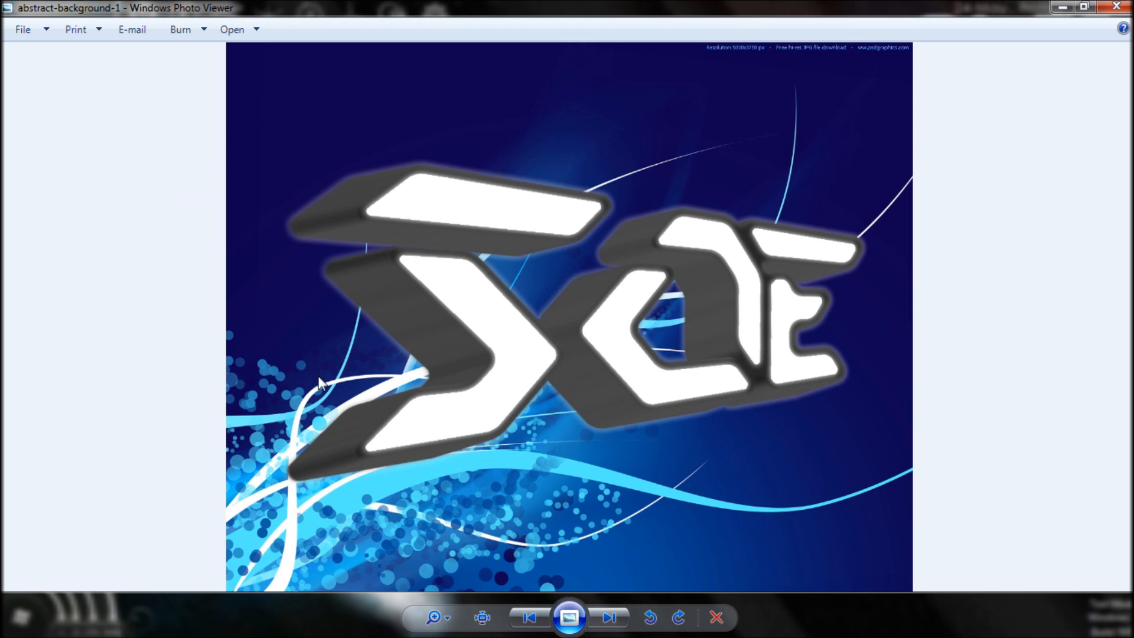
pyautogui.moveTo(476, 478)
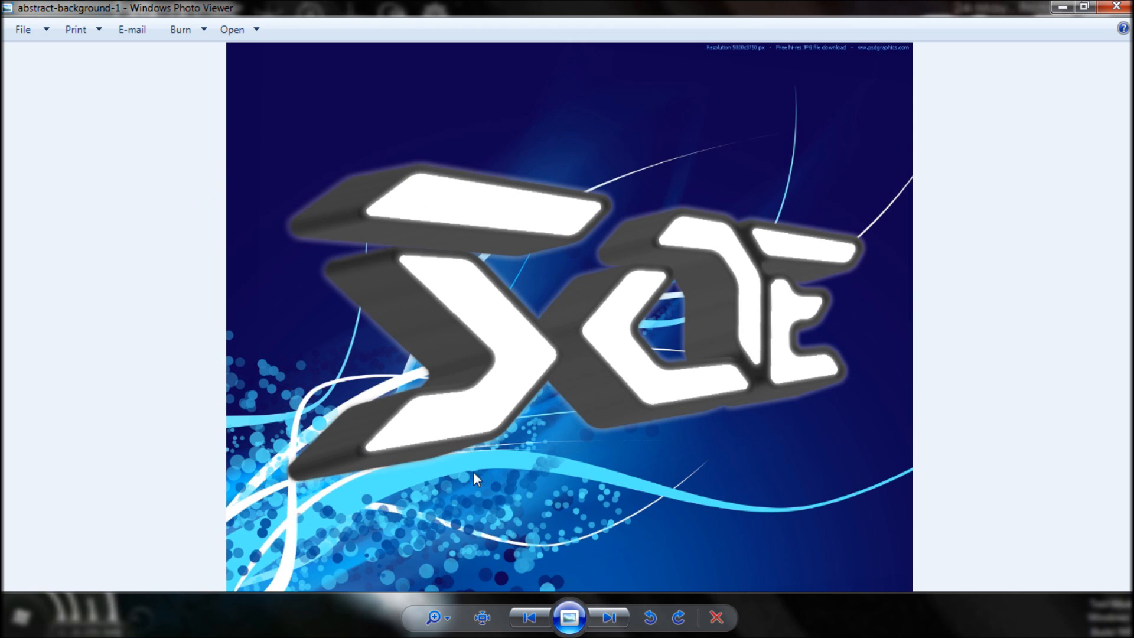
pyautogui.moveTo(46, 296)
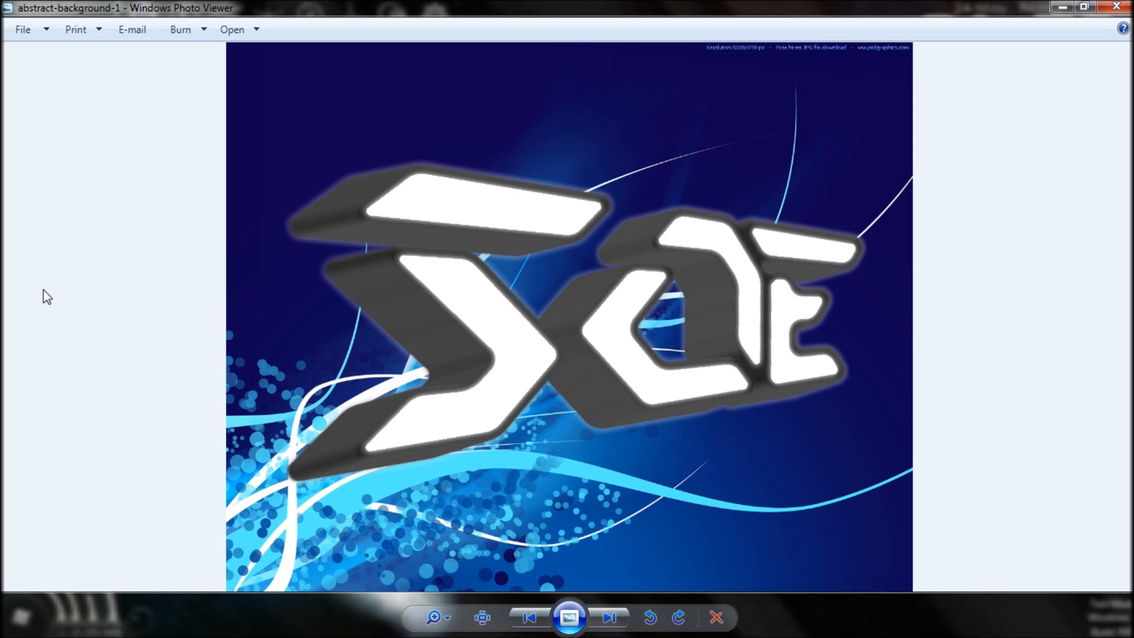
pyautogui.moveTo(233, 313)
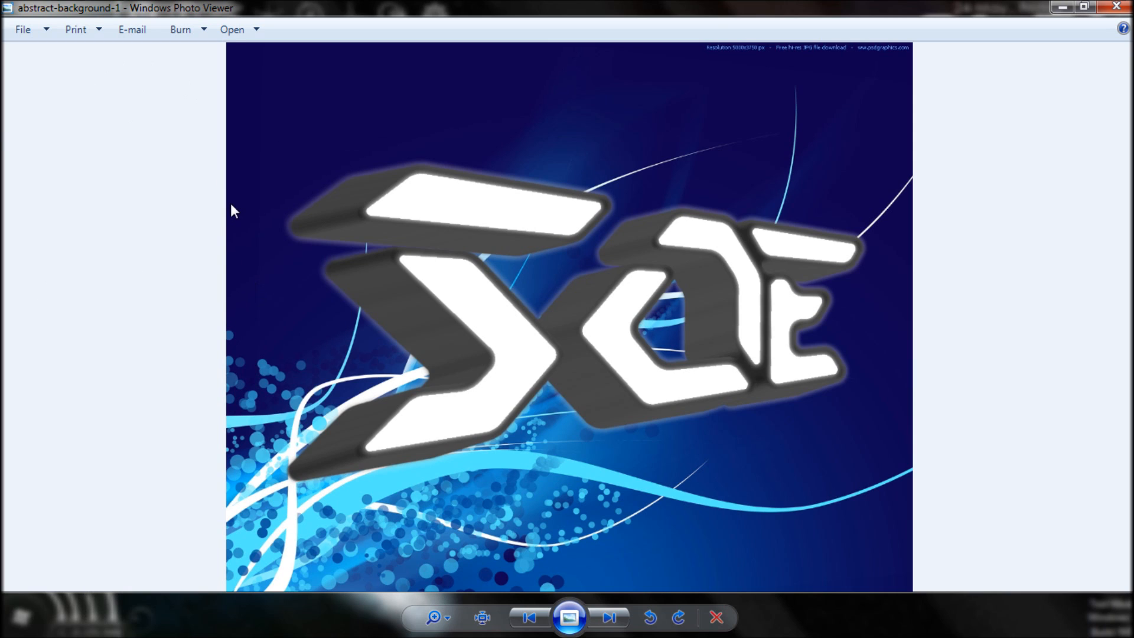
pyautogui.moveTo(802, 228)
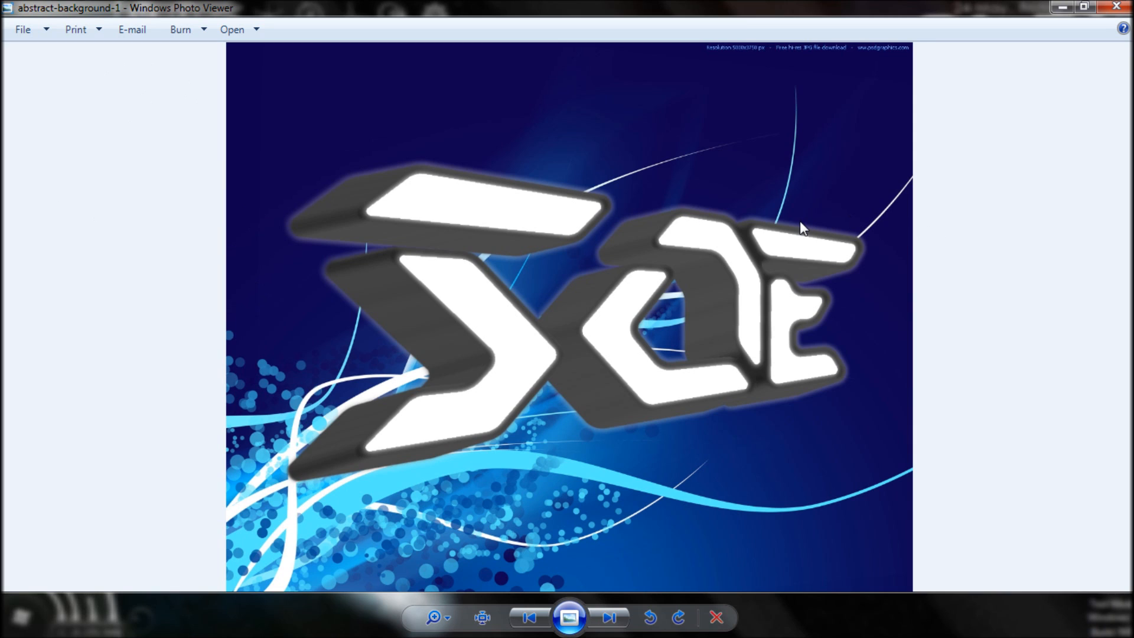
pyautogui.moveTo(158, 263)
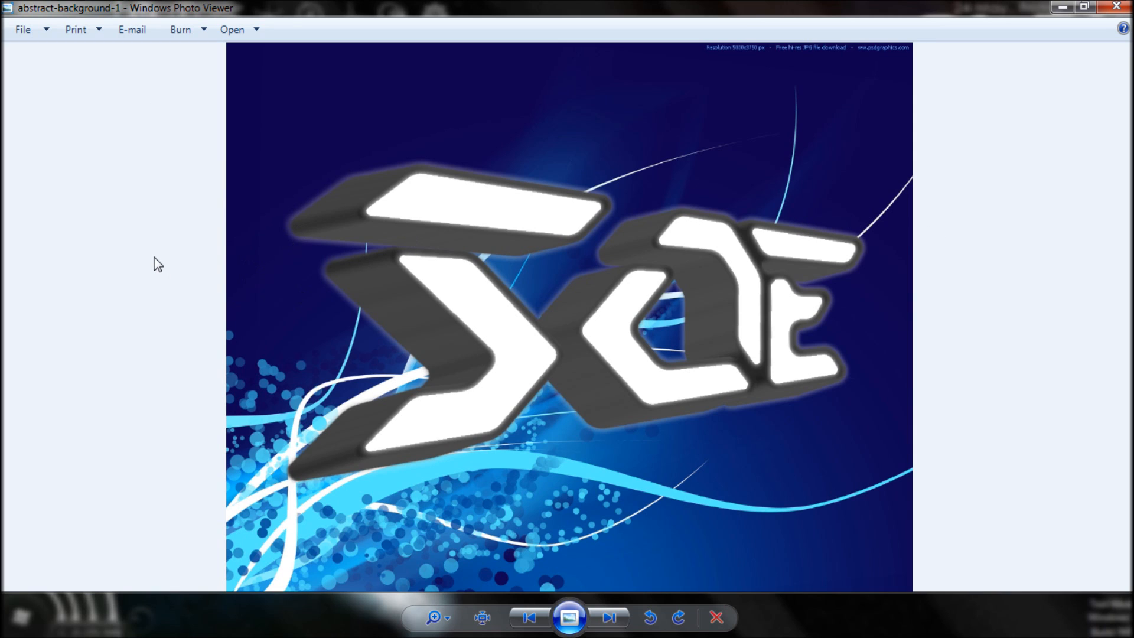
pyautogui.moveTo(230, 191)
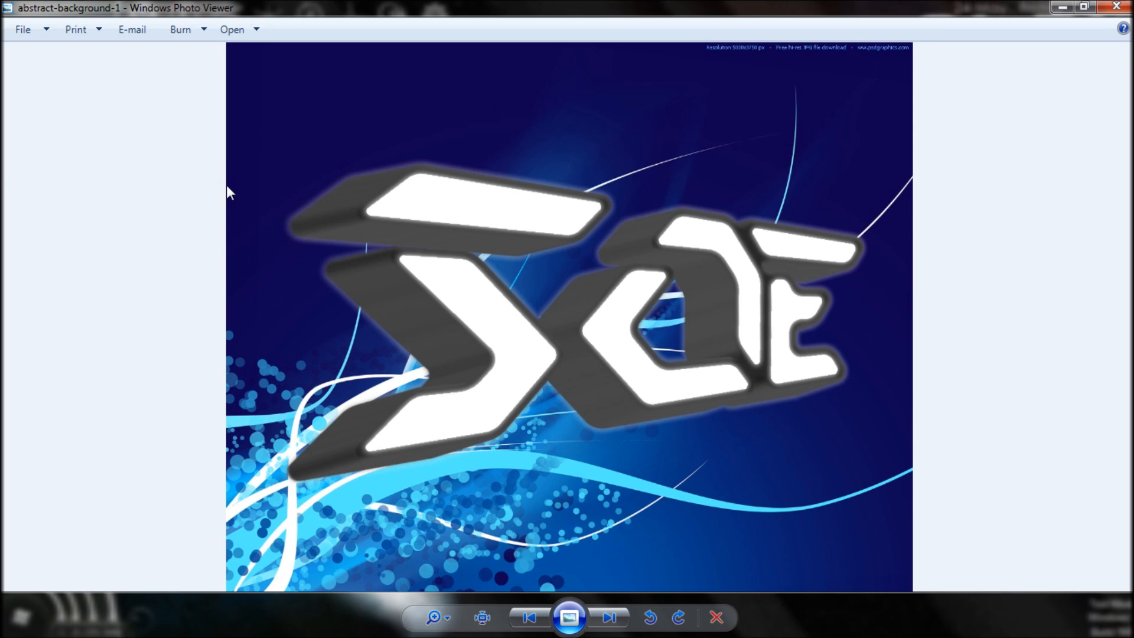
pyautogui.moveTo(3, 341)
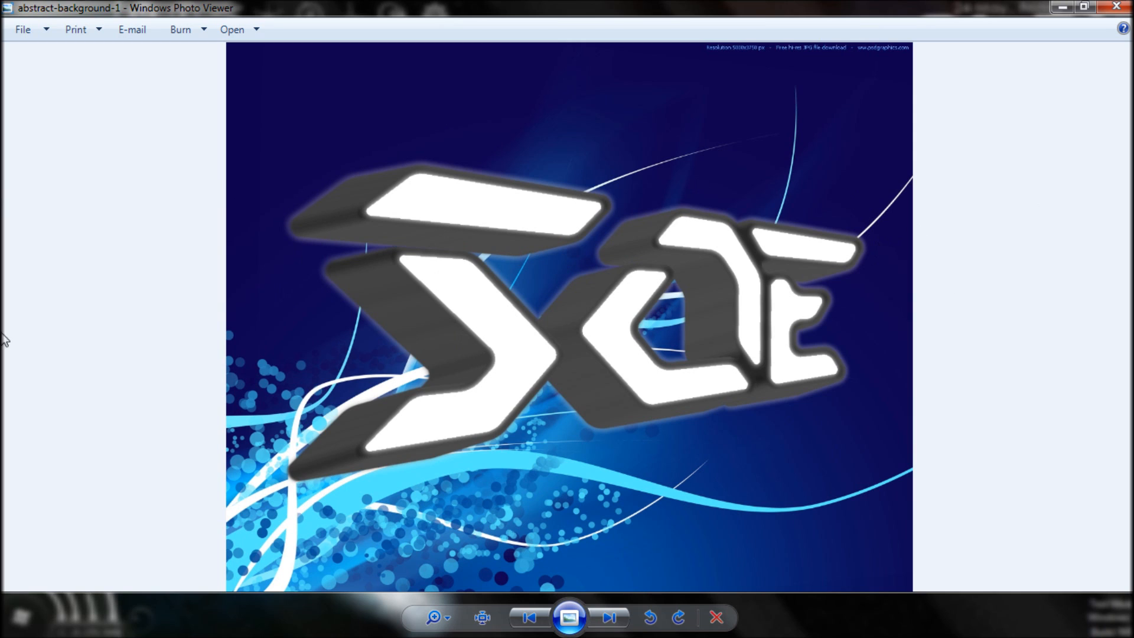
pyautogui.moveTo(283, 391)
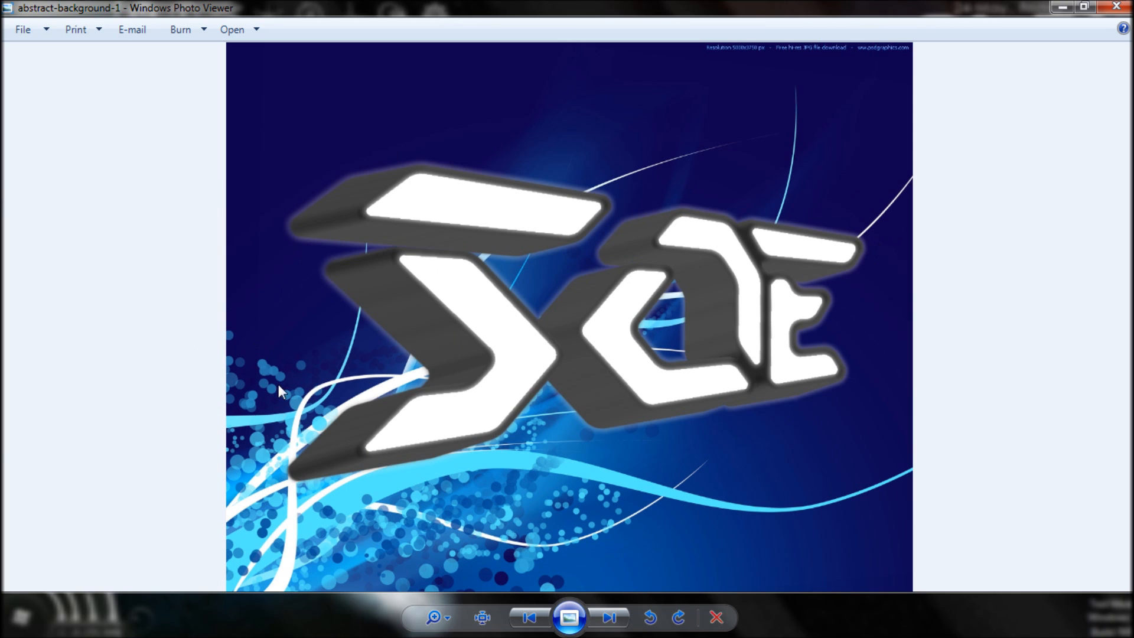
pyautogui.moveTo(444, 238)
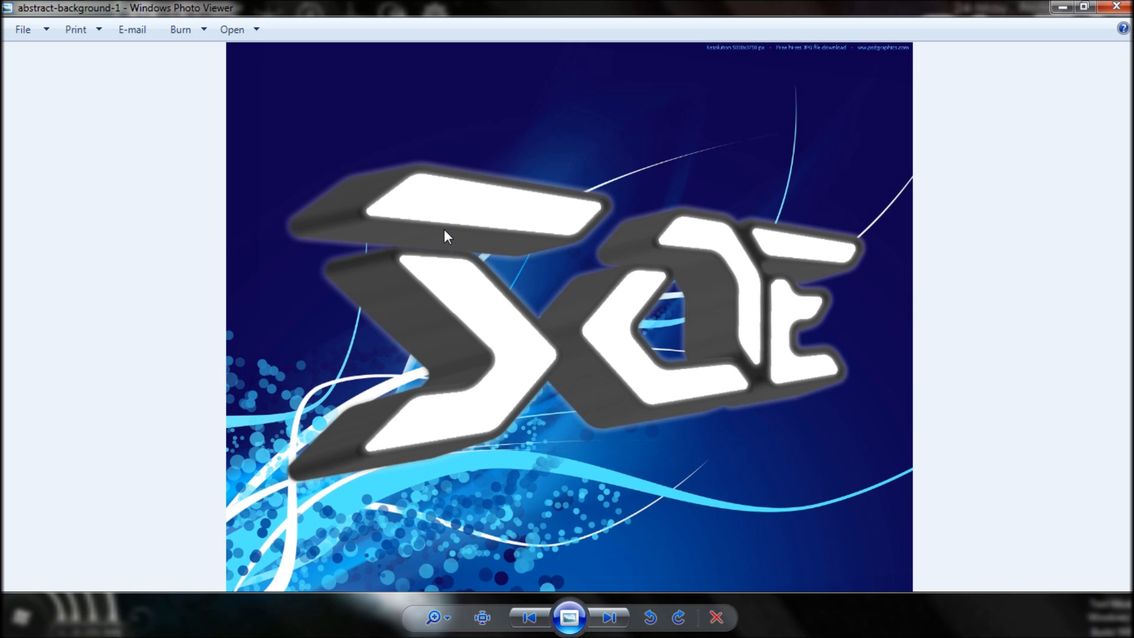
pyautogui.moveTo(407, 222)
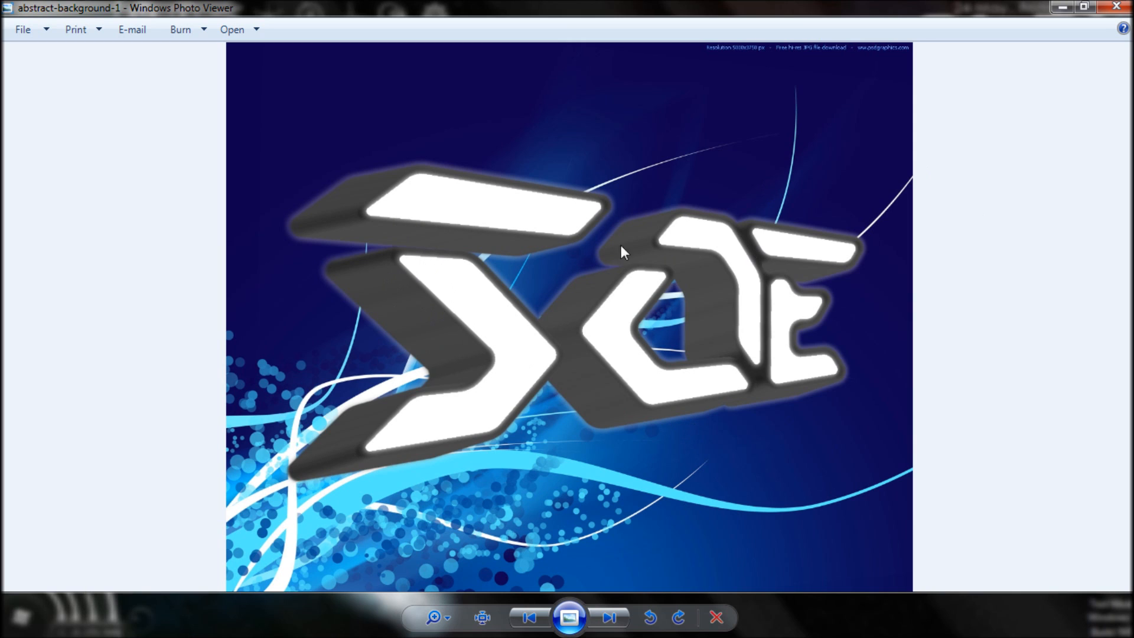
pyautogui.moveTo(410, 245)
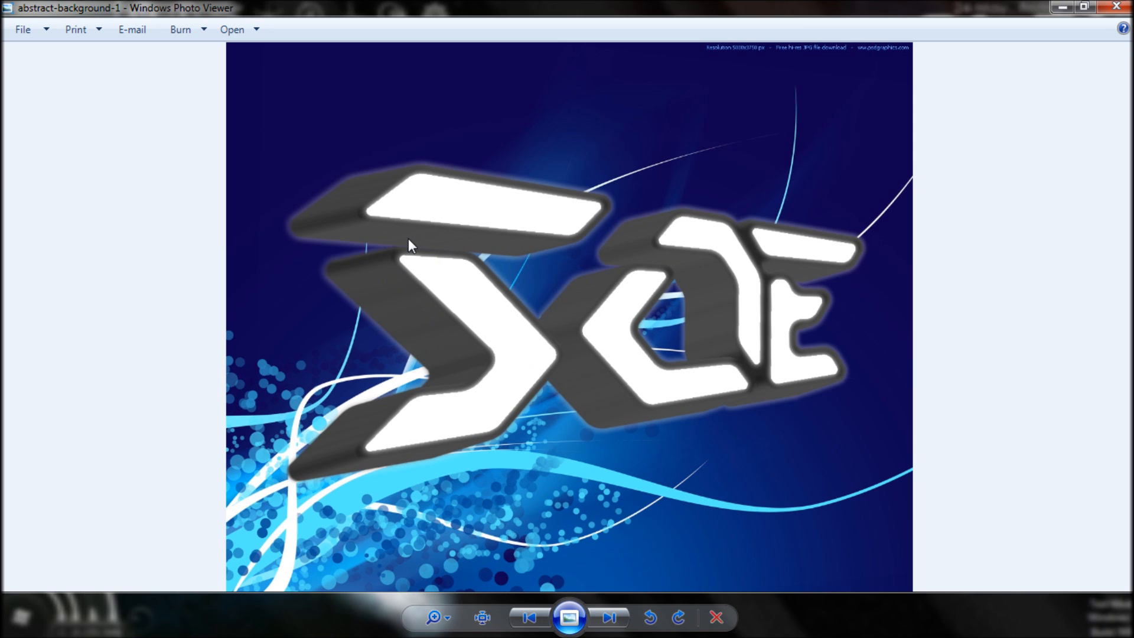
pyautogui.moveTo(716, 234)
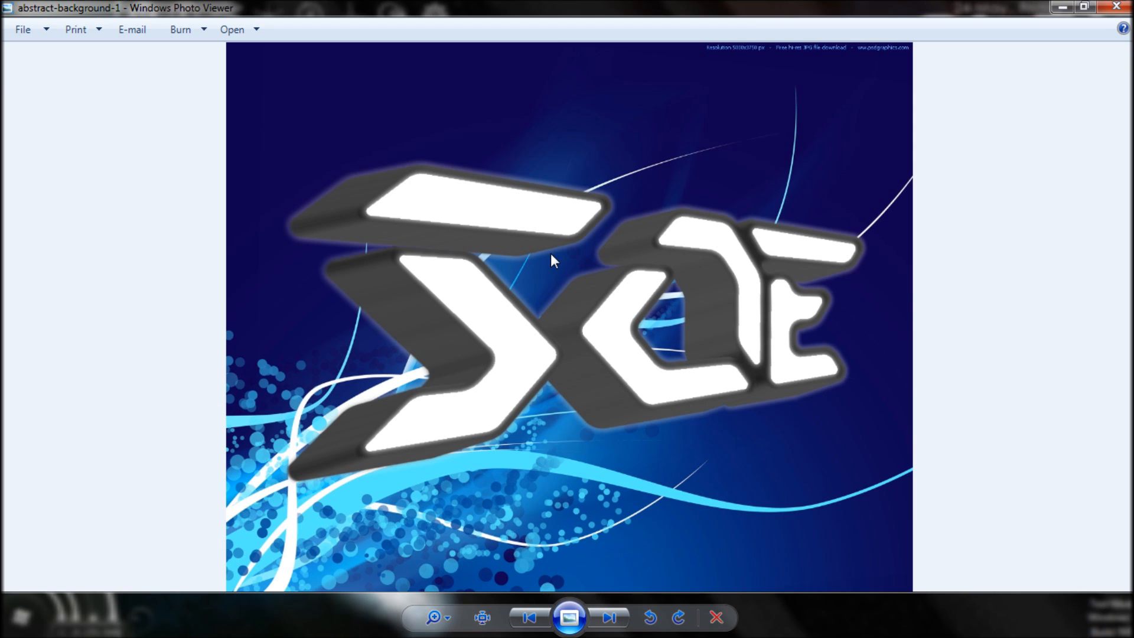
pyautogui.moveTo(689, 248)
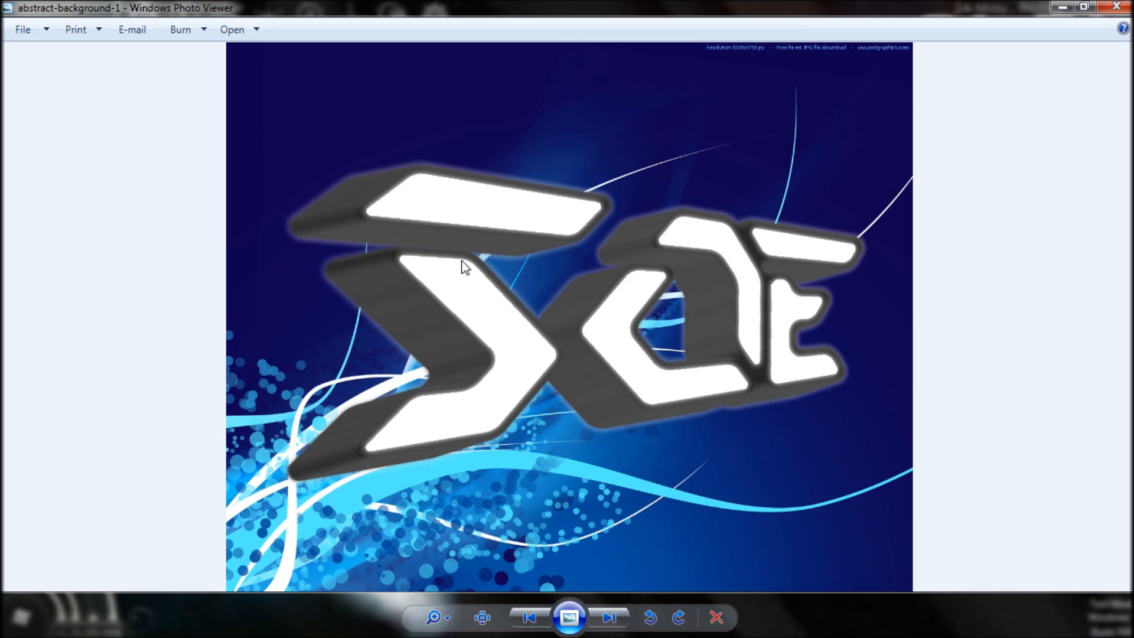
pyautogui.moveTo(653, 288)
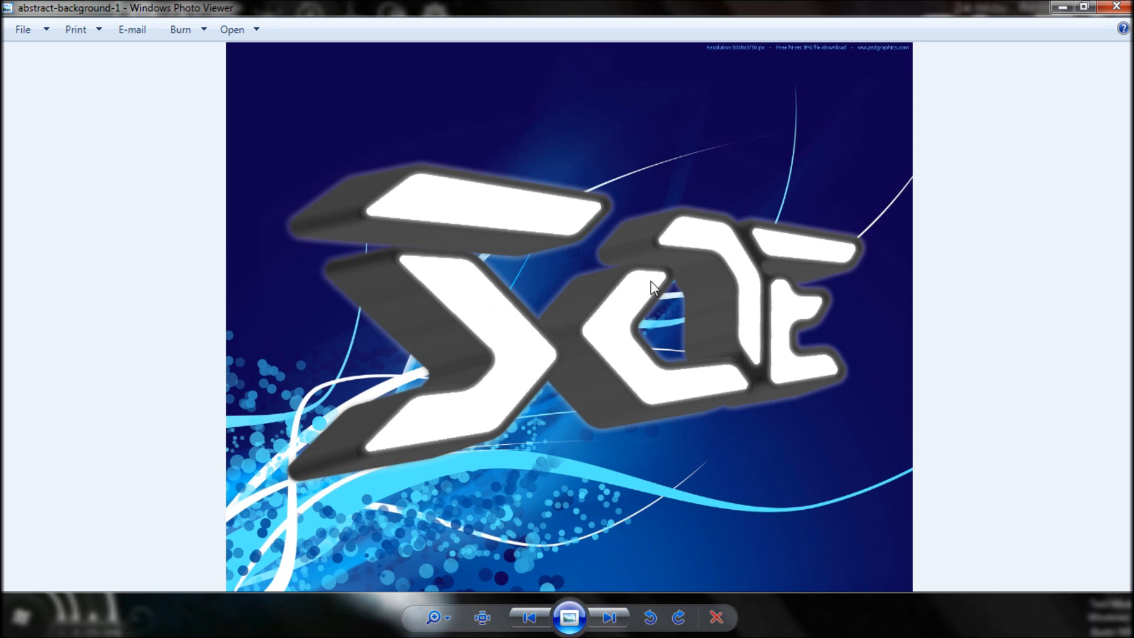
pyautogui.moveTo(660, 324)
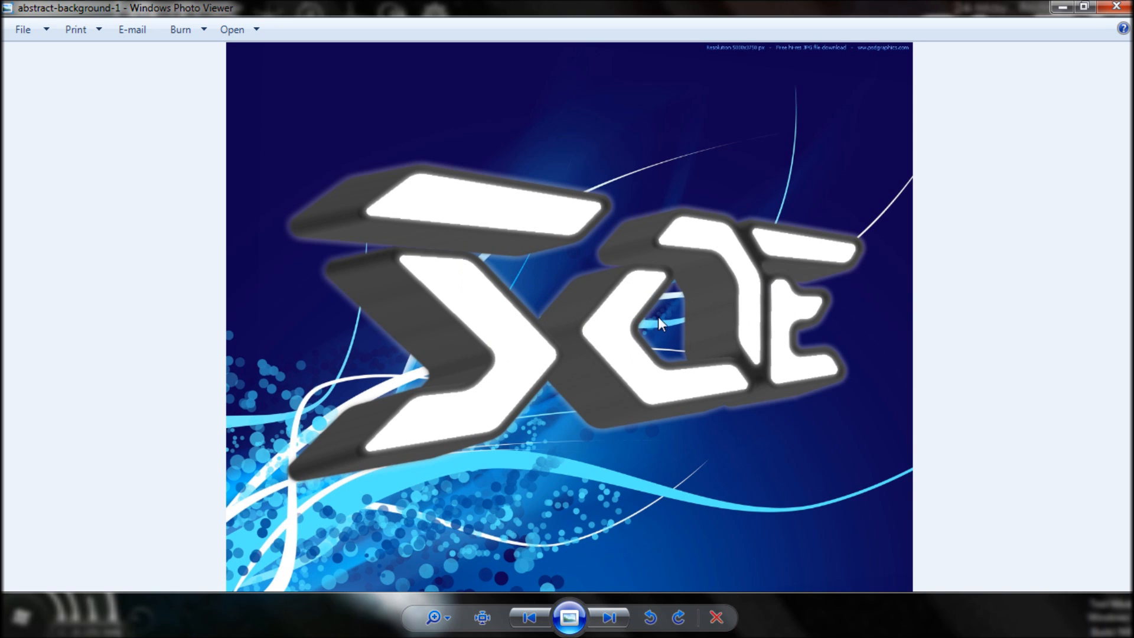
pyautogui.moveTo(499, 388)
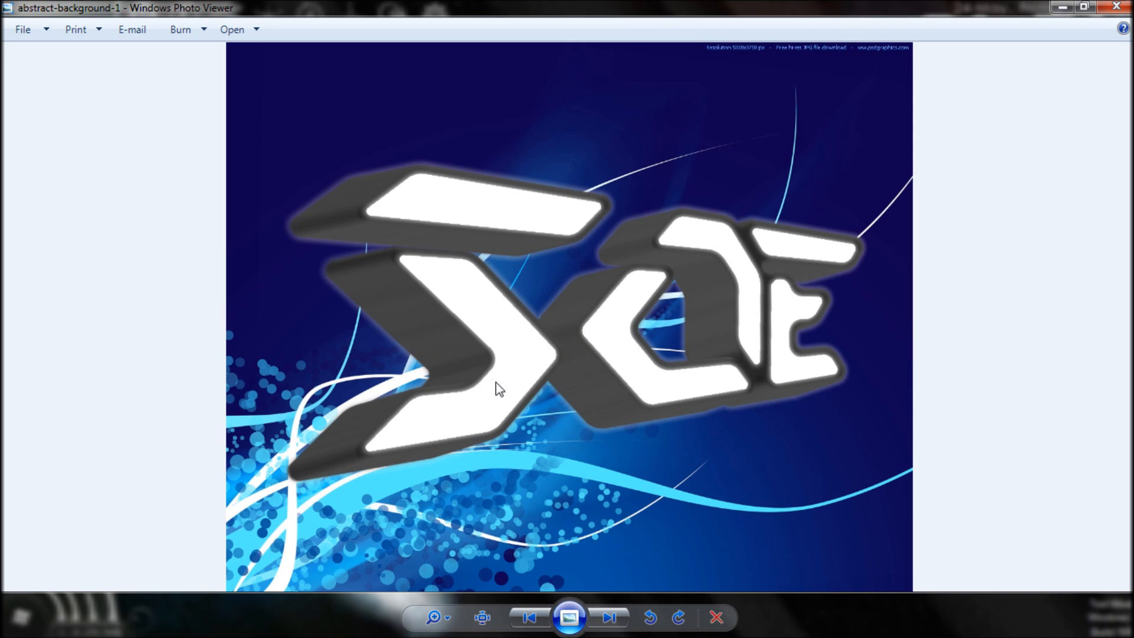
pyautogui.moveTo(433, 245)
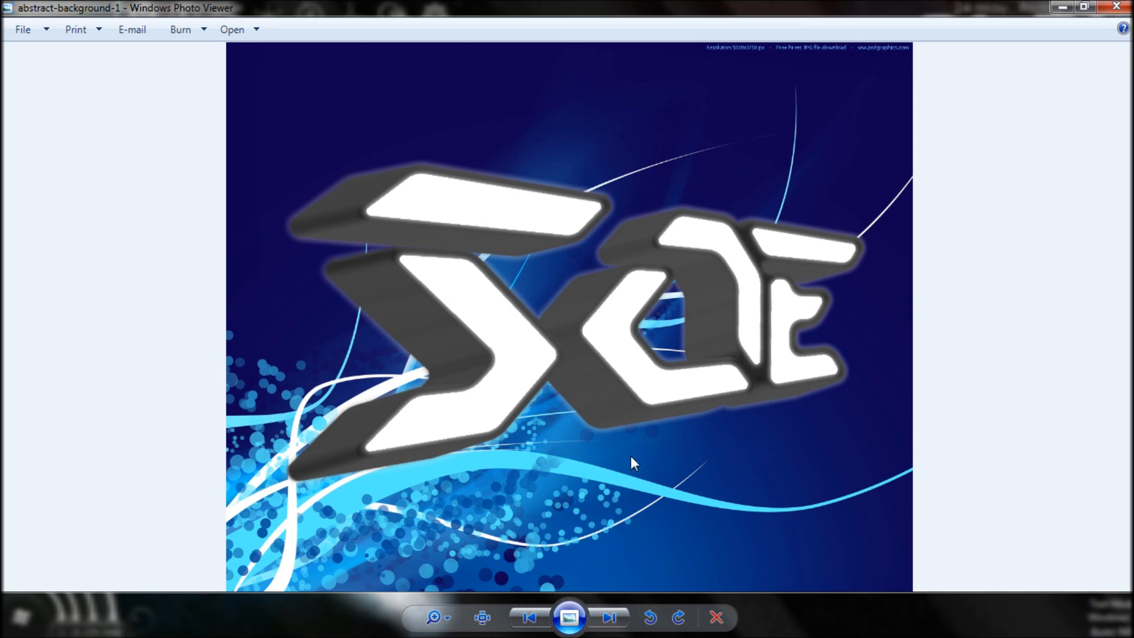
pyautogui.moveTo(658, 280)
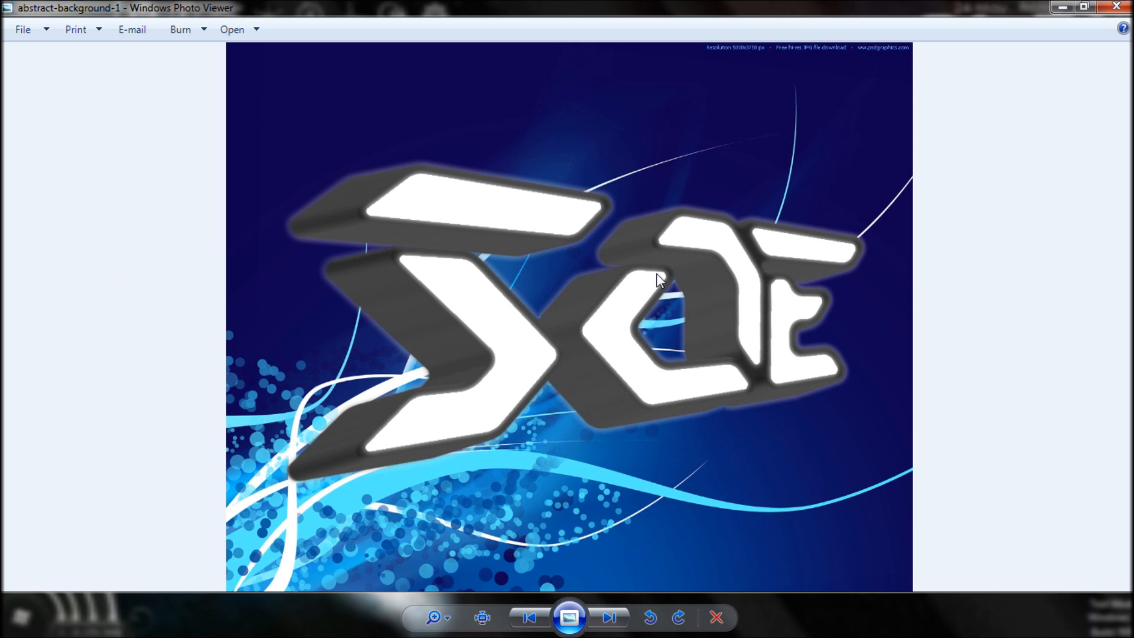
pyautogui.moveTo(349, 300)
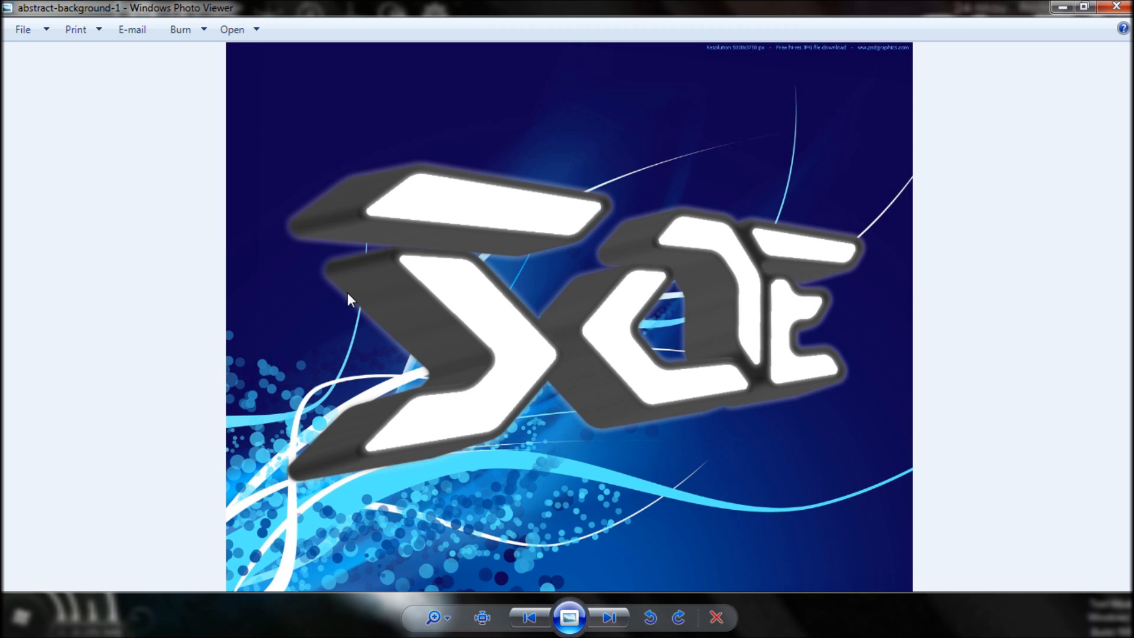